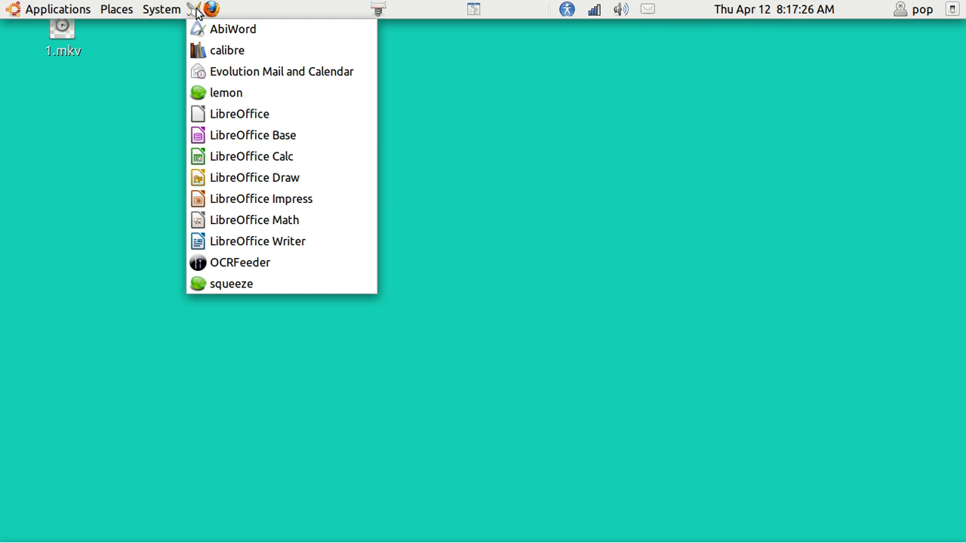
mouse_move(260, 199)
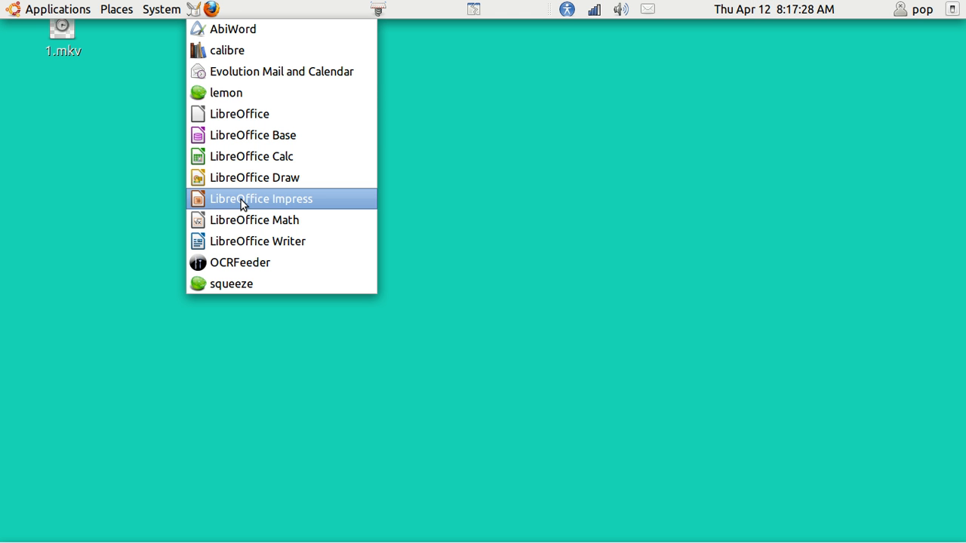
Launch Impress and create a new empty presentation through the Presentation Wizard
click(260, 199)
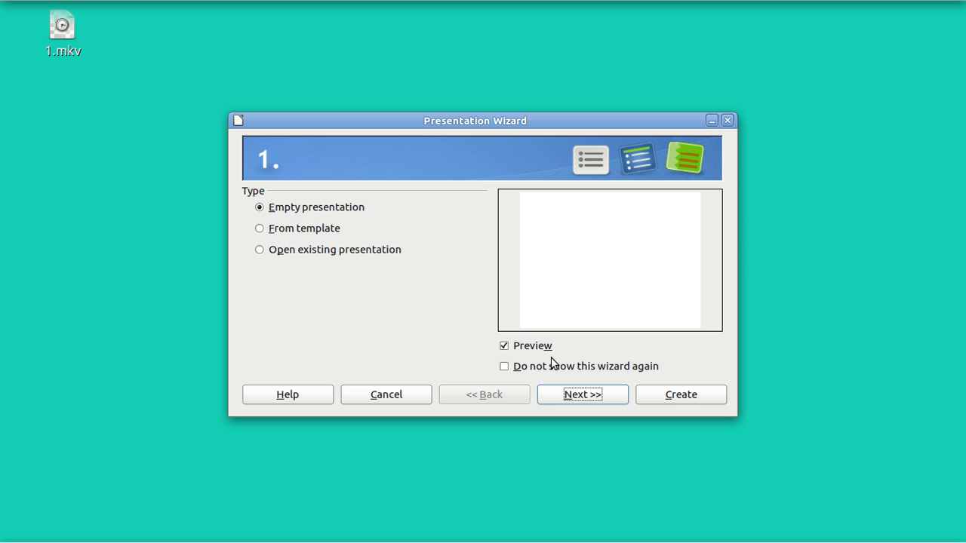
click(582, 394)
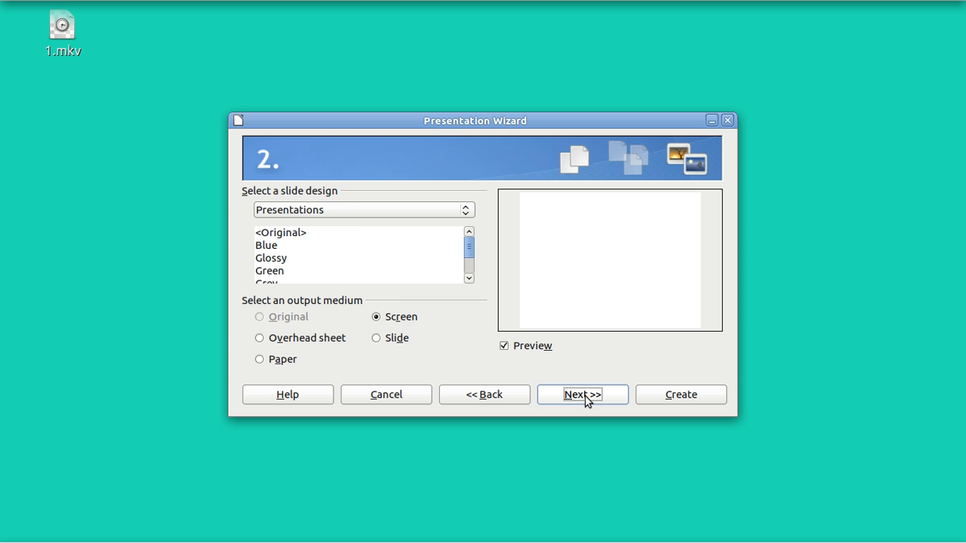
click(582, 394)
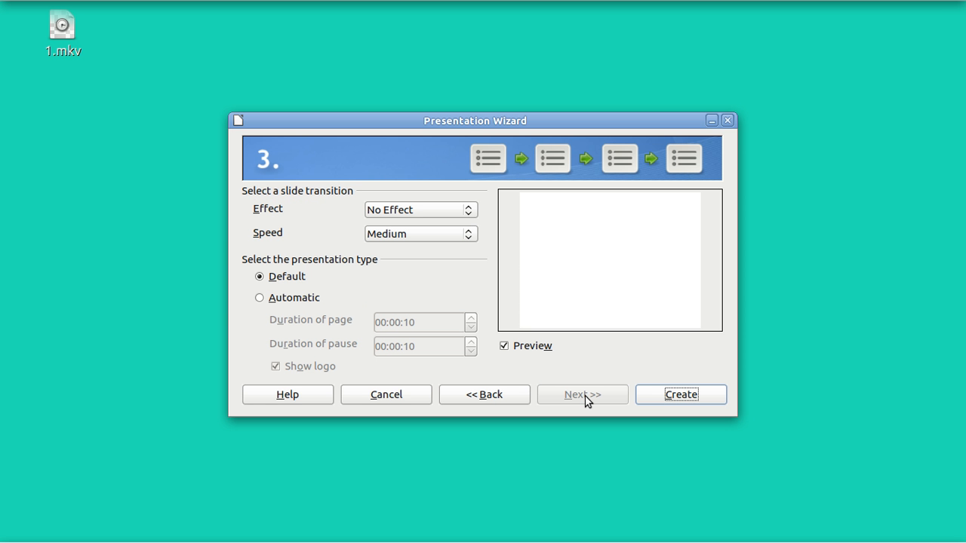
click(679, 395)
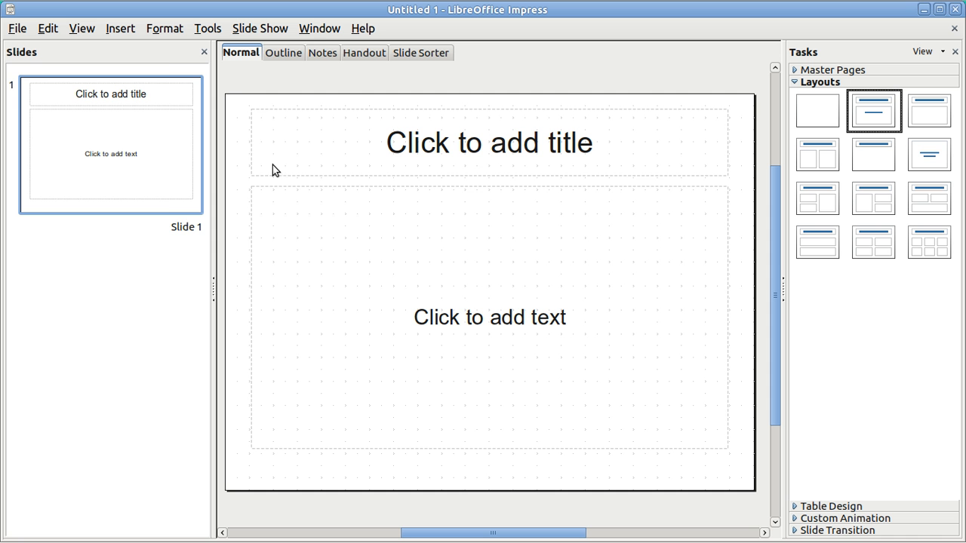
Set the page size to 16 inches wide by 9 inches high via Format > Page
click(163, 27)
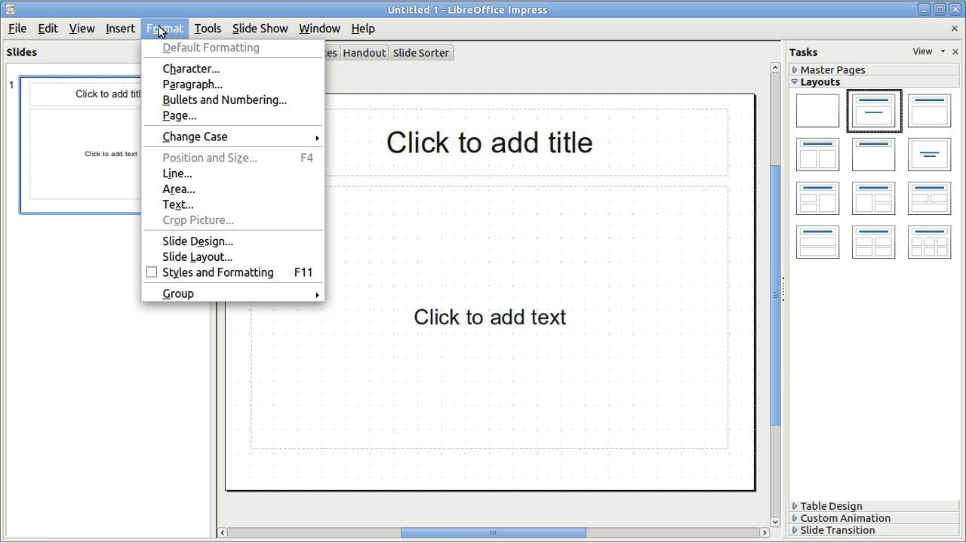
mouse_move(200, 118)
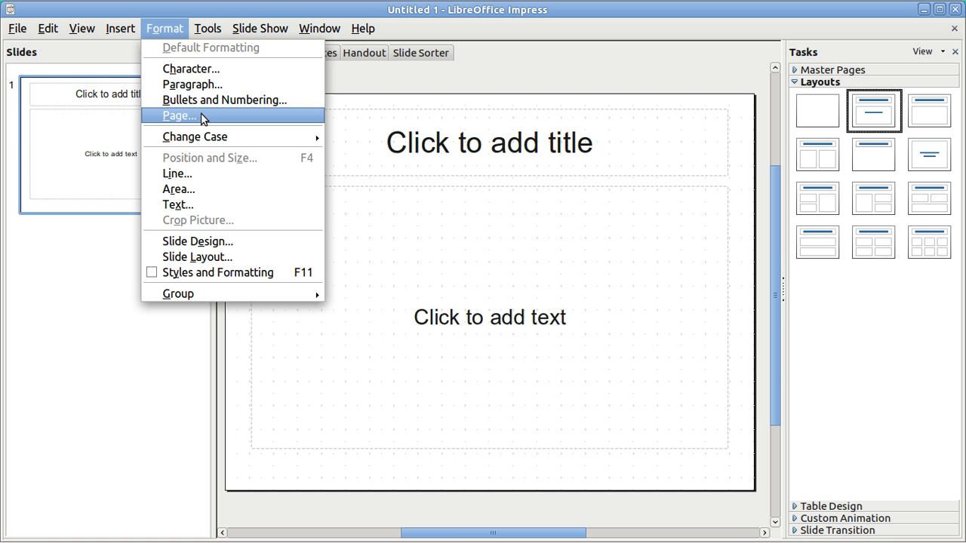
click(178, 115)
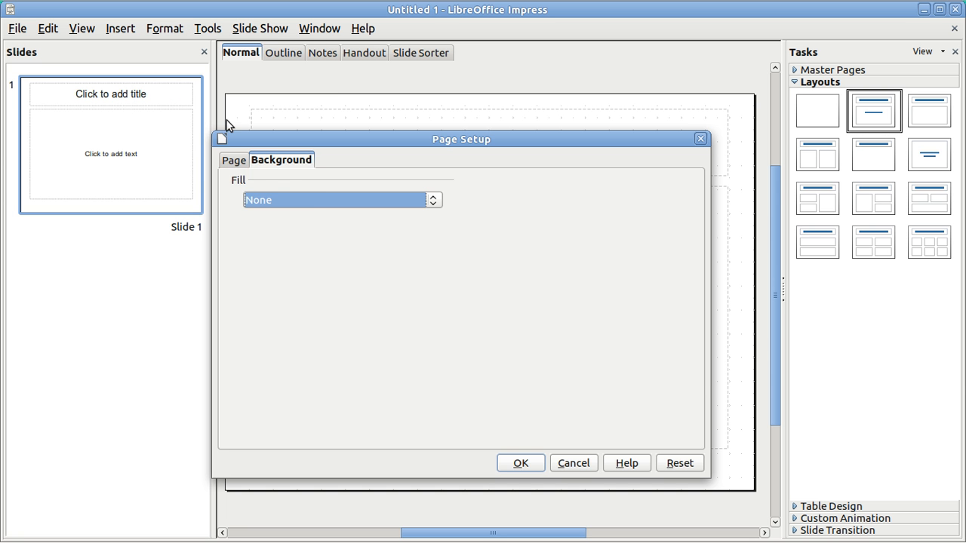
click(232, 160)
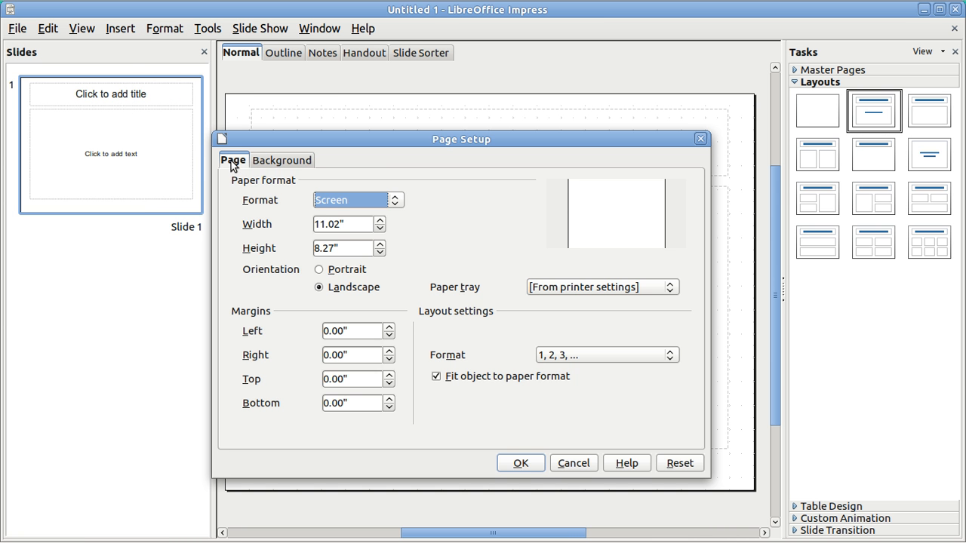
click(347, 223)
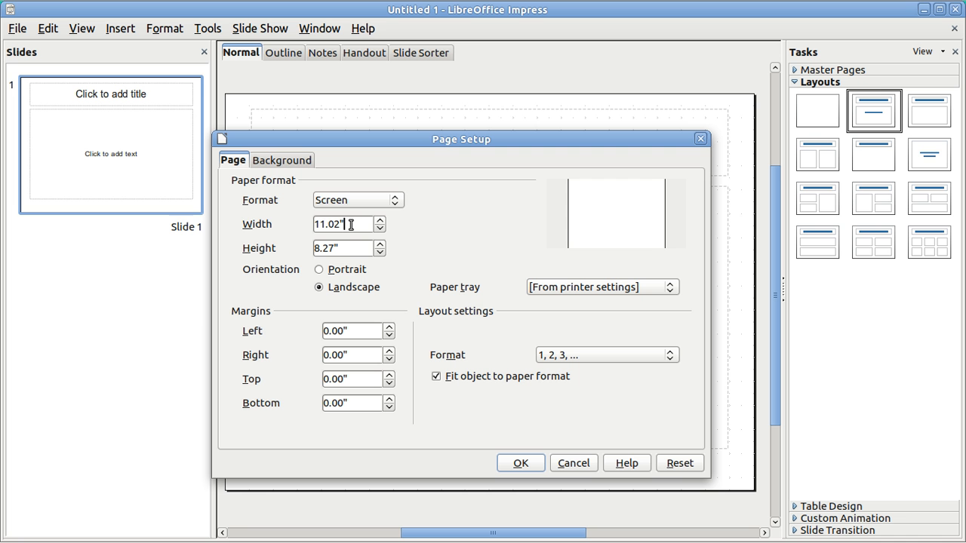
text(1)
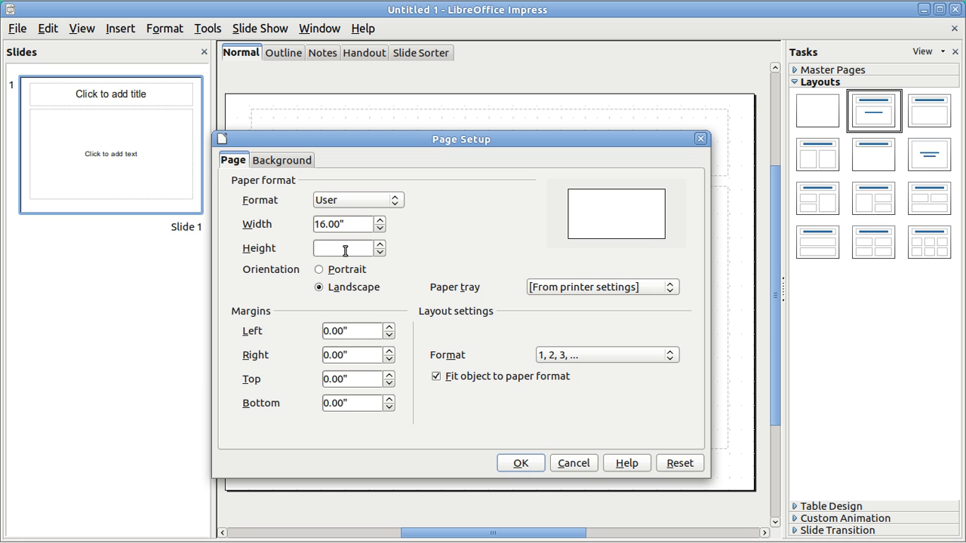
text(9)
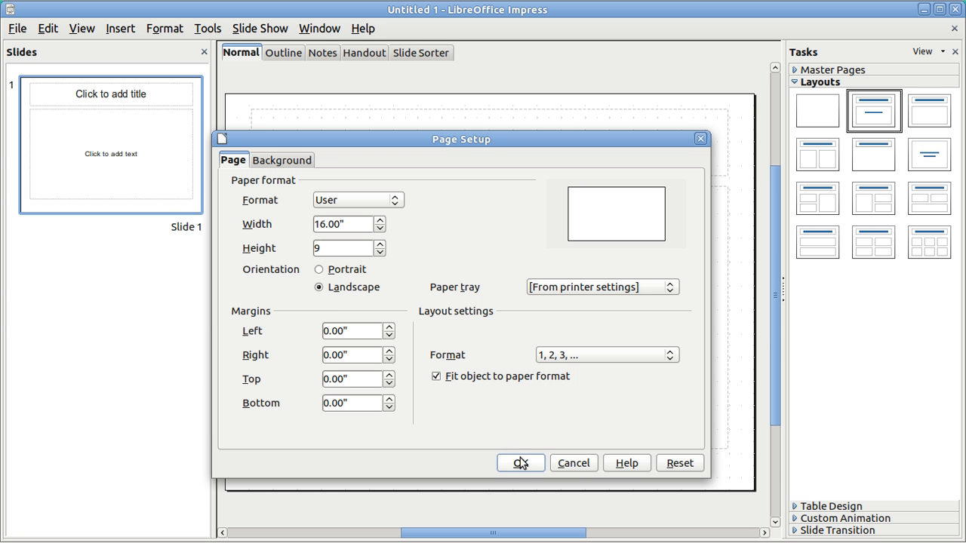
click(519, 462)
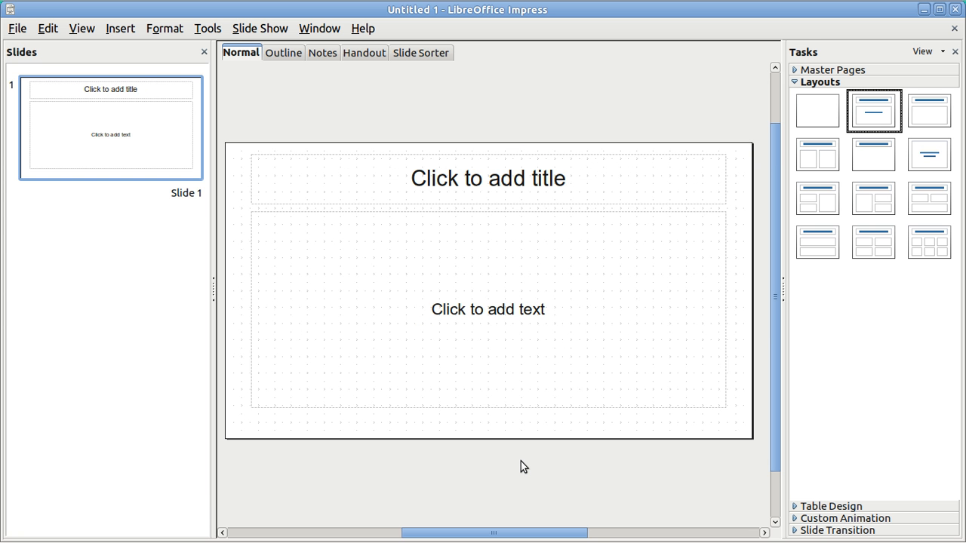
mouse_move(258, 133)
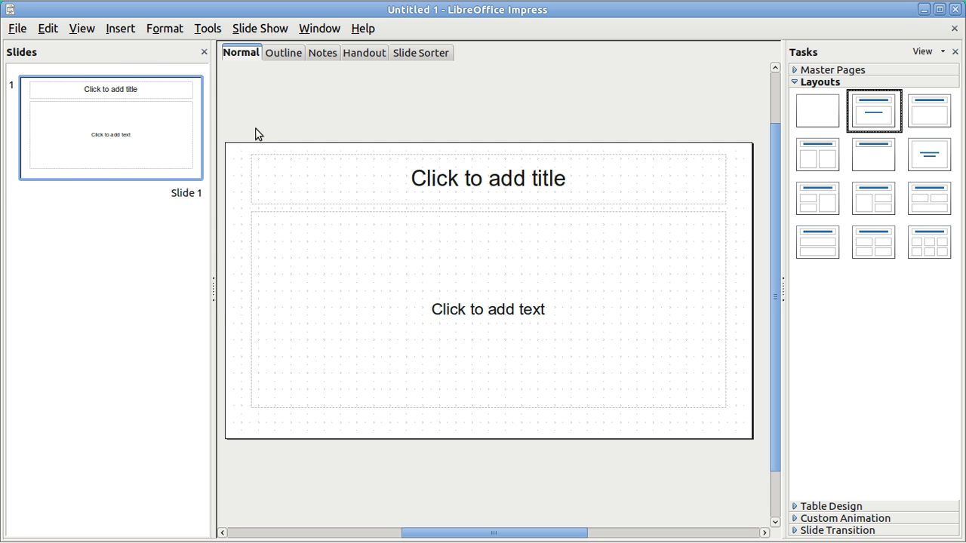
Fill the page background with the Light cyan colour and apply it to all slides
click(163, 28)
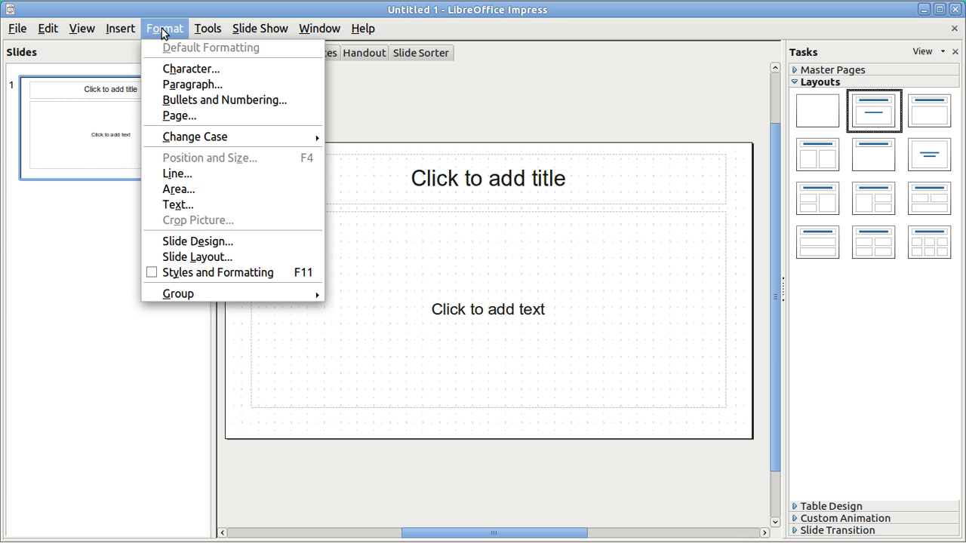
mouse_move(208, 158)
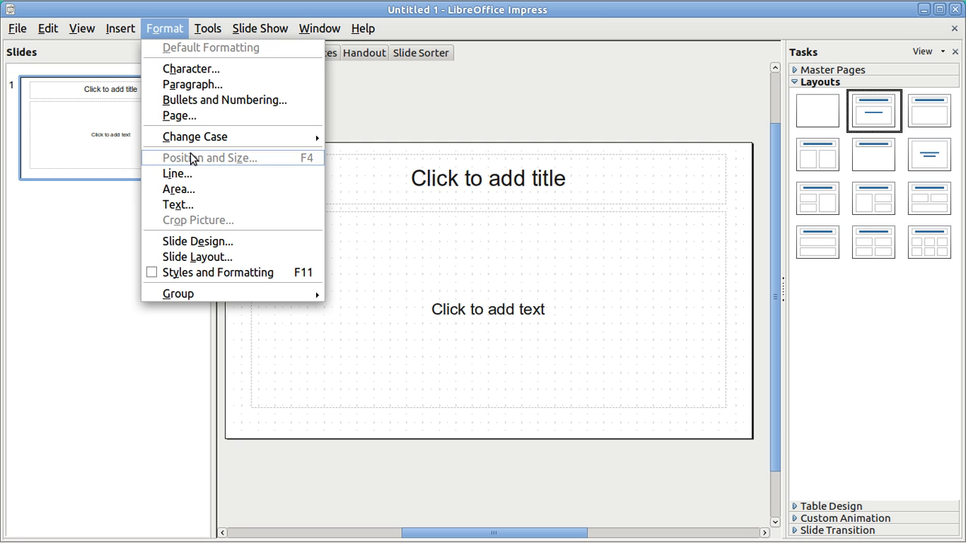
click(178, 115)
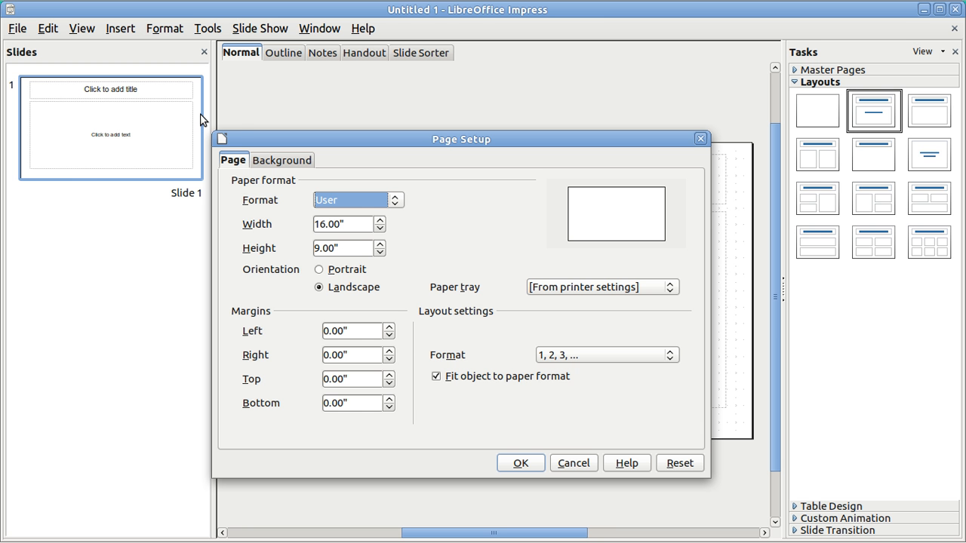
click(280, 160)
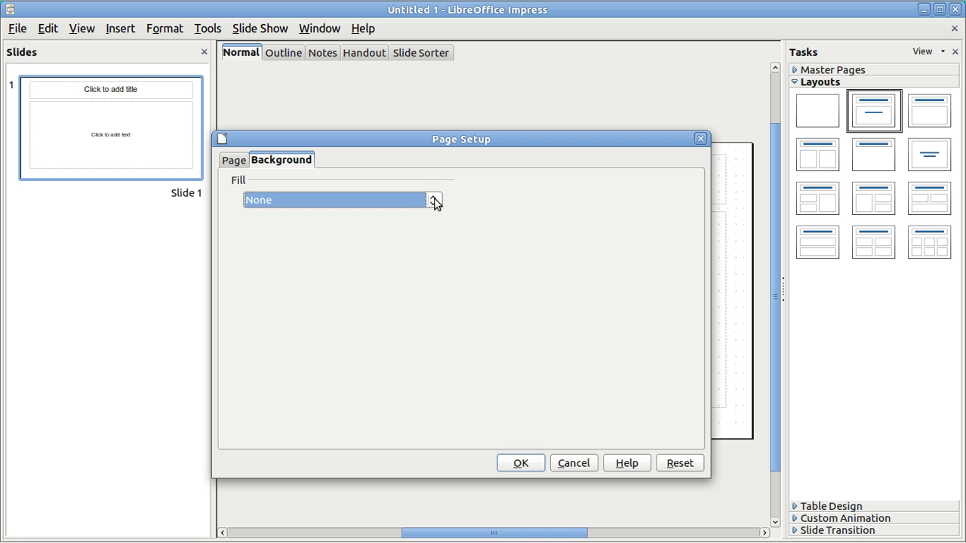
click(435, 199)
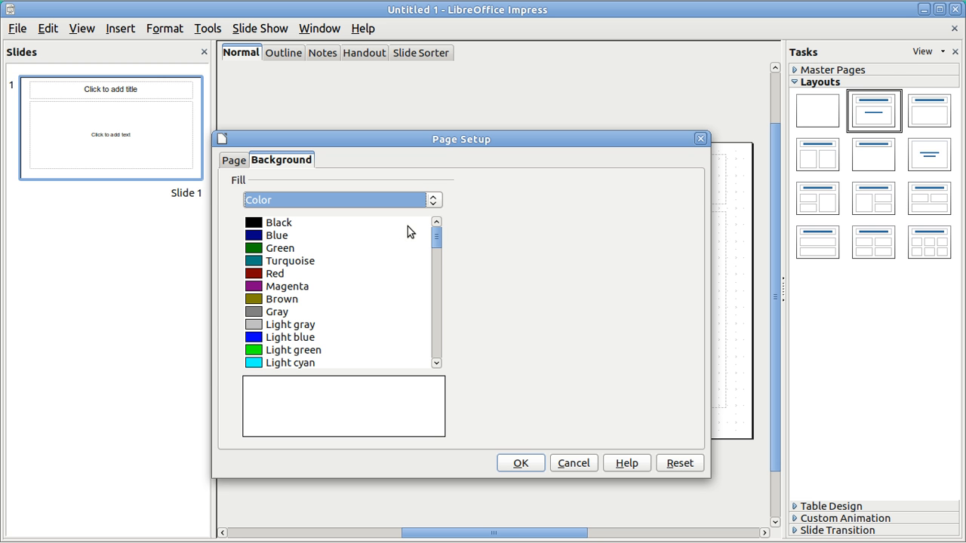
mouse_move(257, 368)
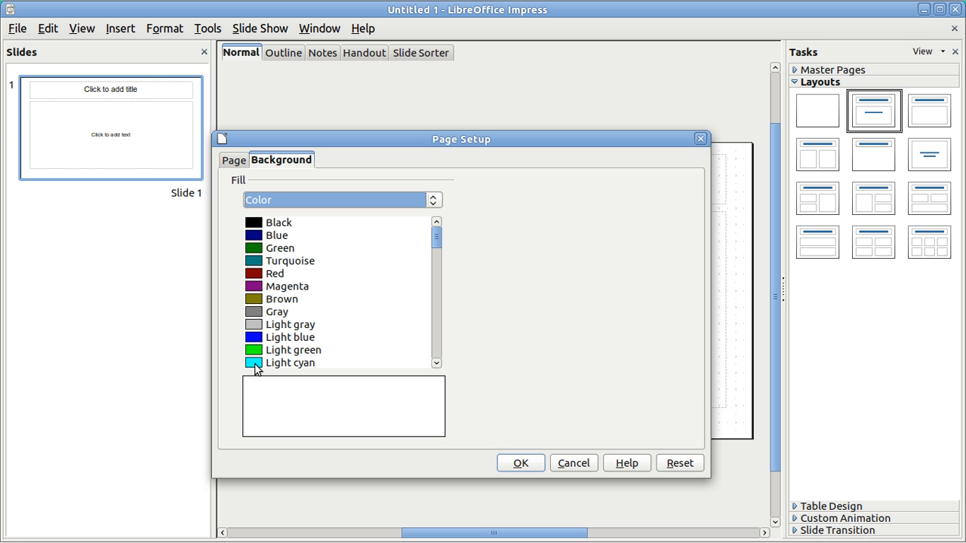
click(290, 362)
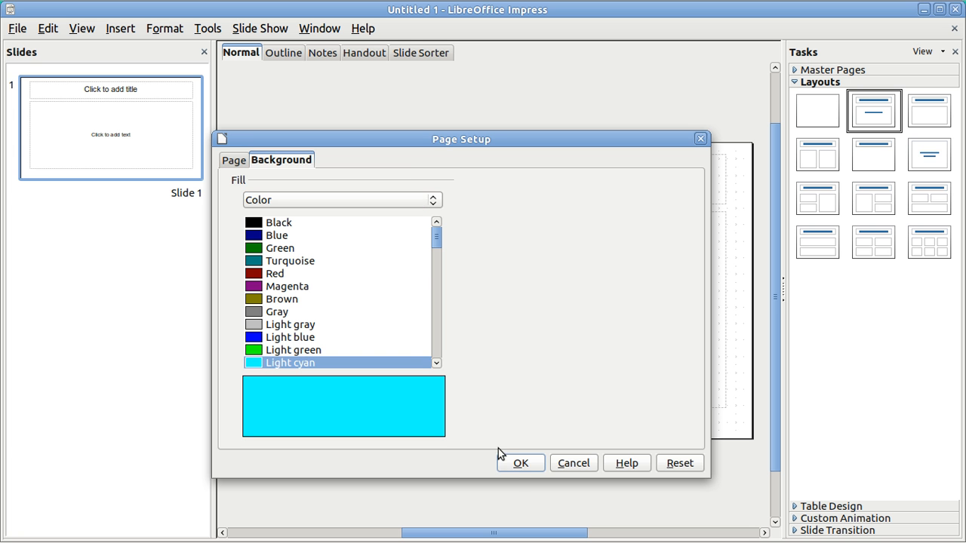
click(519, 462)
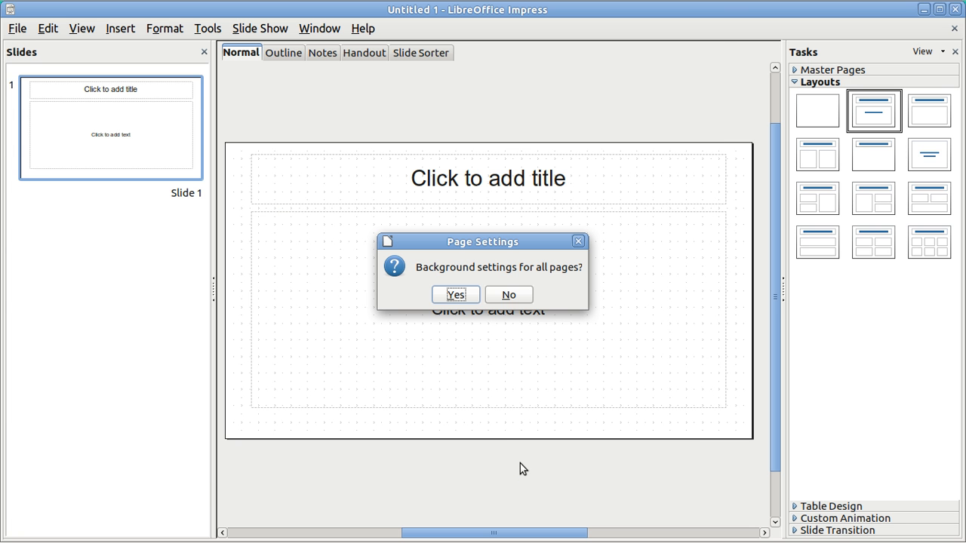
click(456, 295)
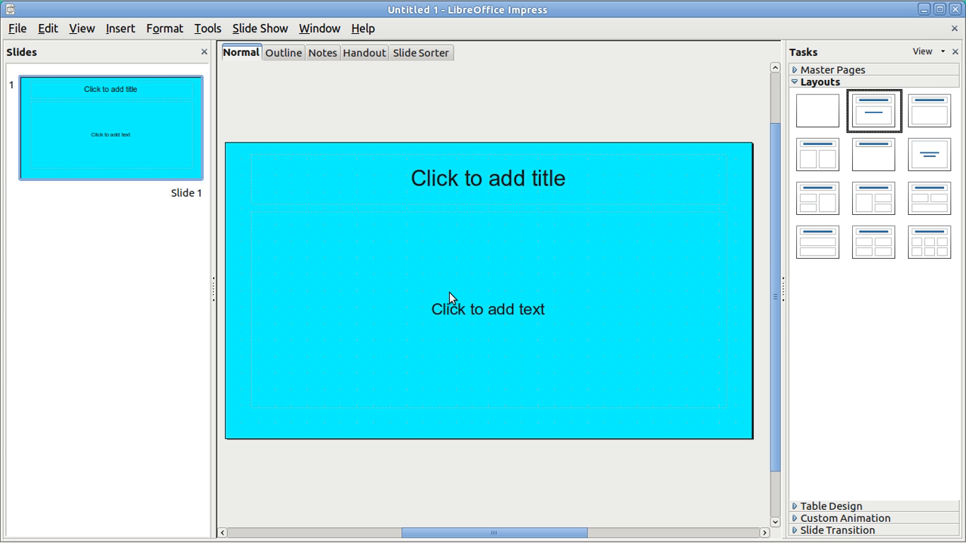
mouse_move(259, 180)
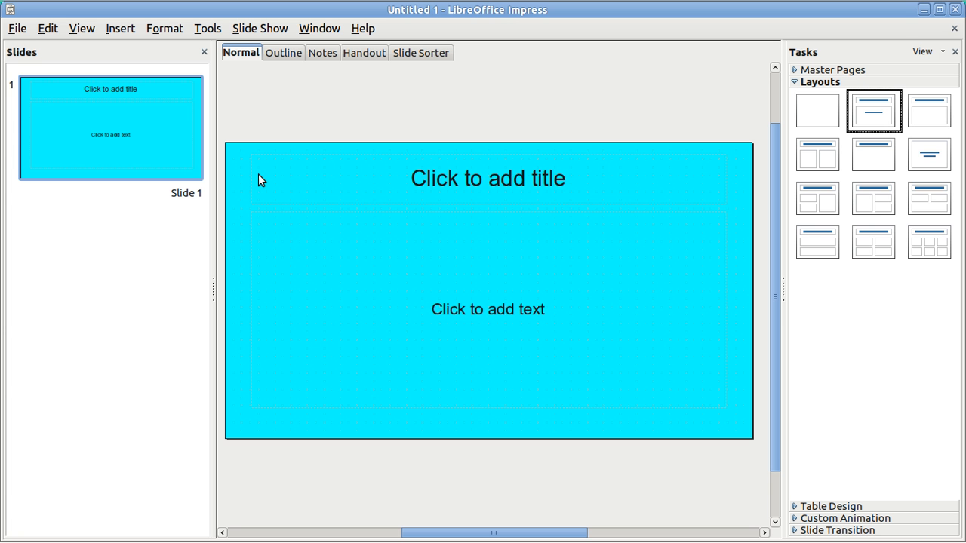
mouse_move(356, 234)
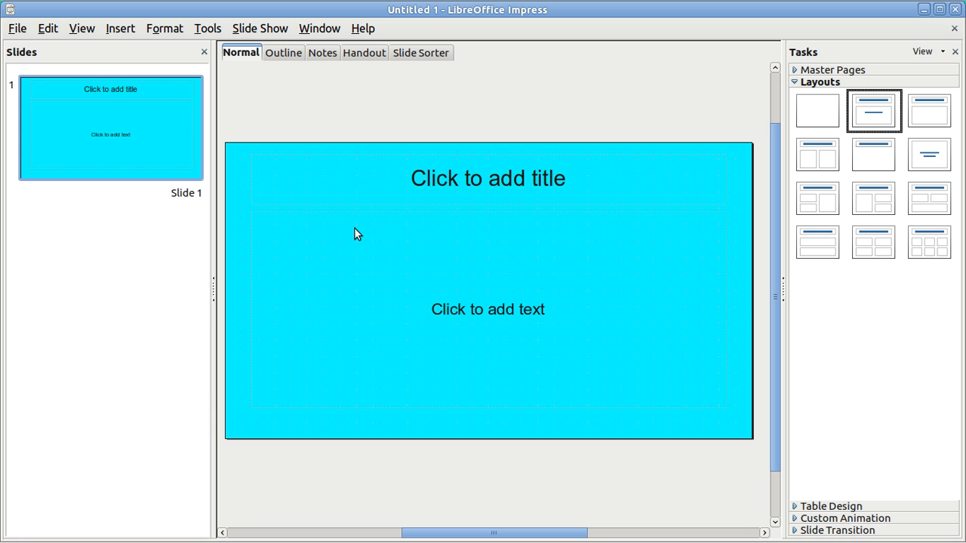
mouse_move(139, 54)
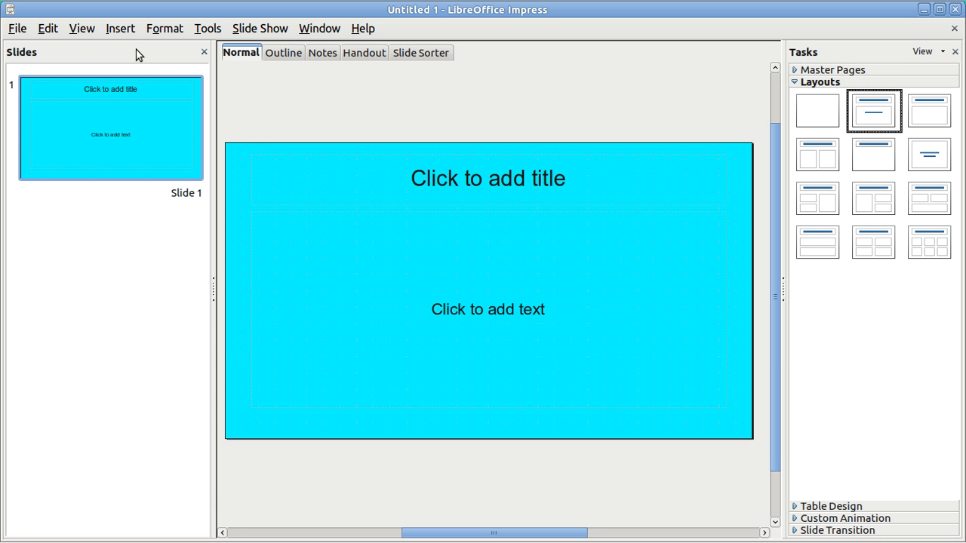
click(121, 28)
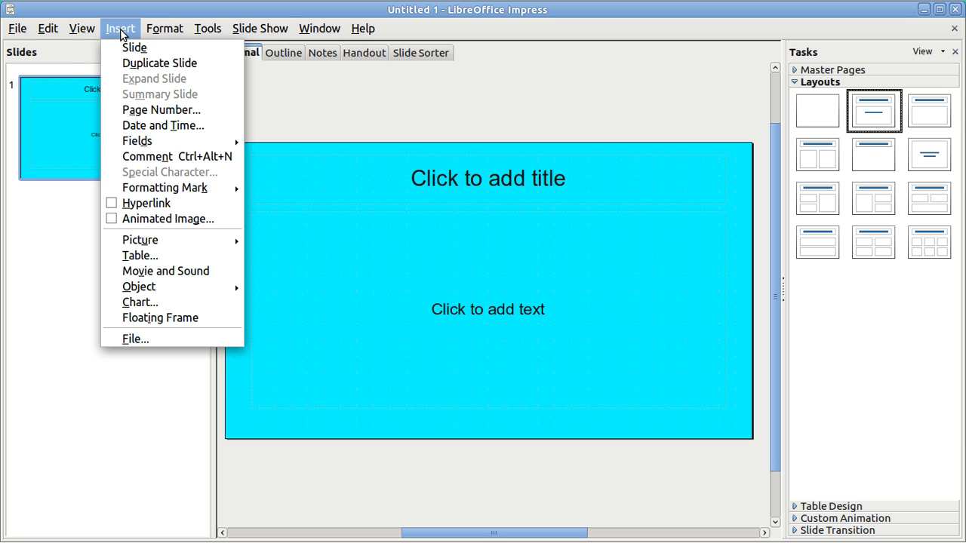
click(82, 27)
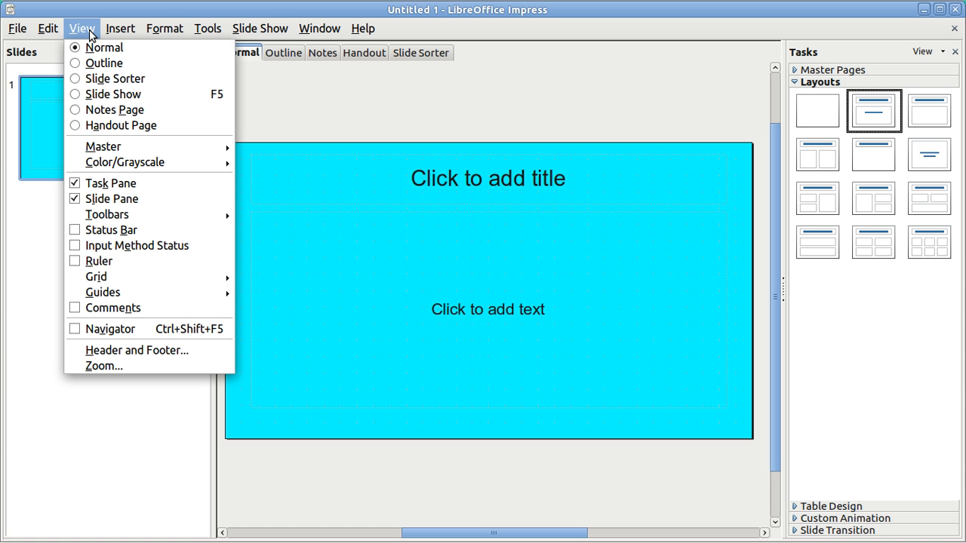
mouse_move(104, 63)
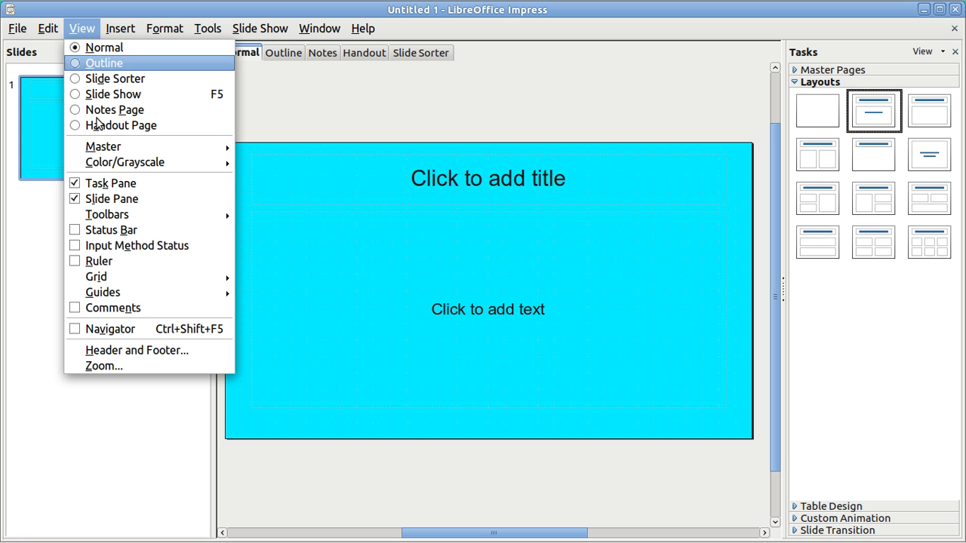
mouse_move(138, 350)
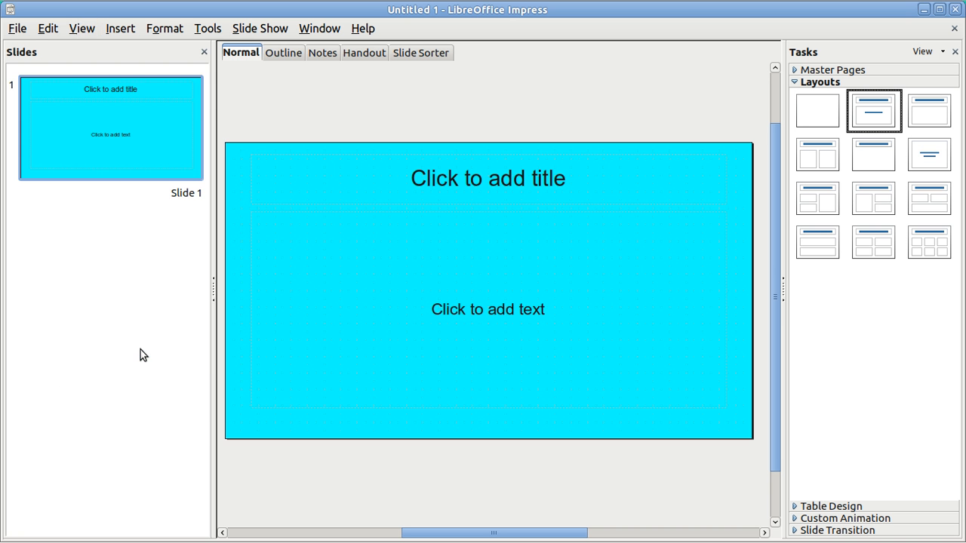
Enable Slide number in Header and Footer and apply it to all slides
click(119, 28)
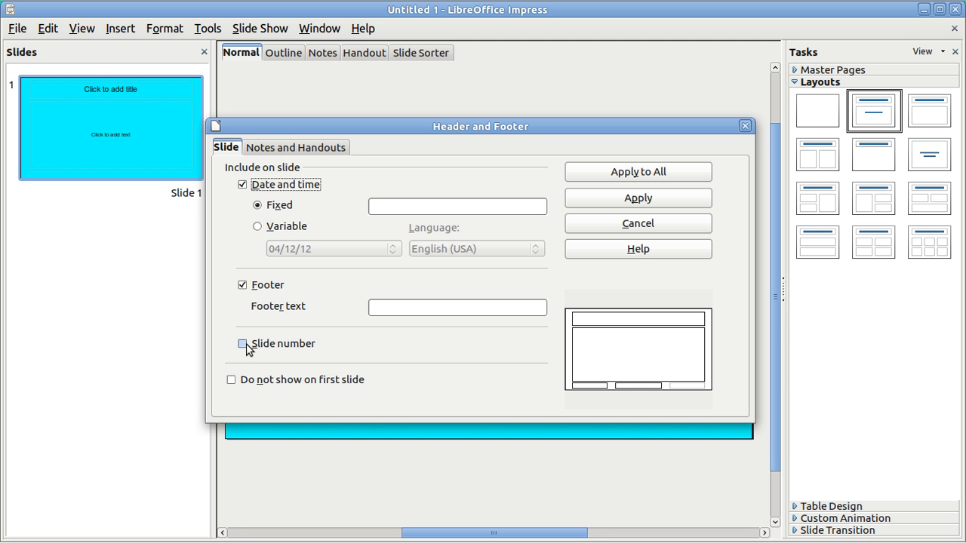
click(241, 344)
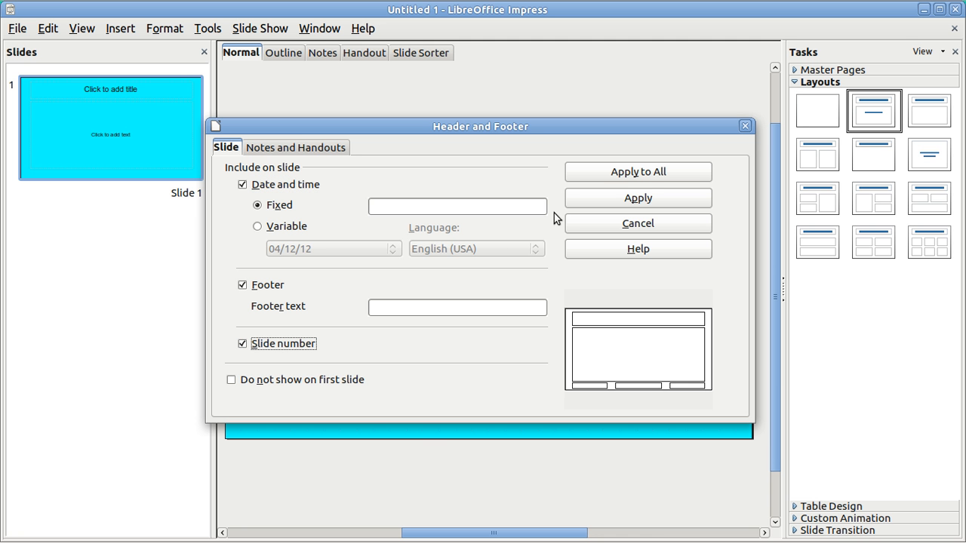
click(636, 172)
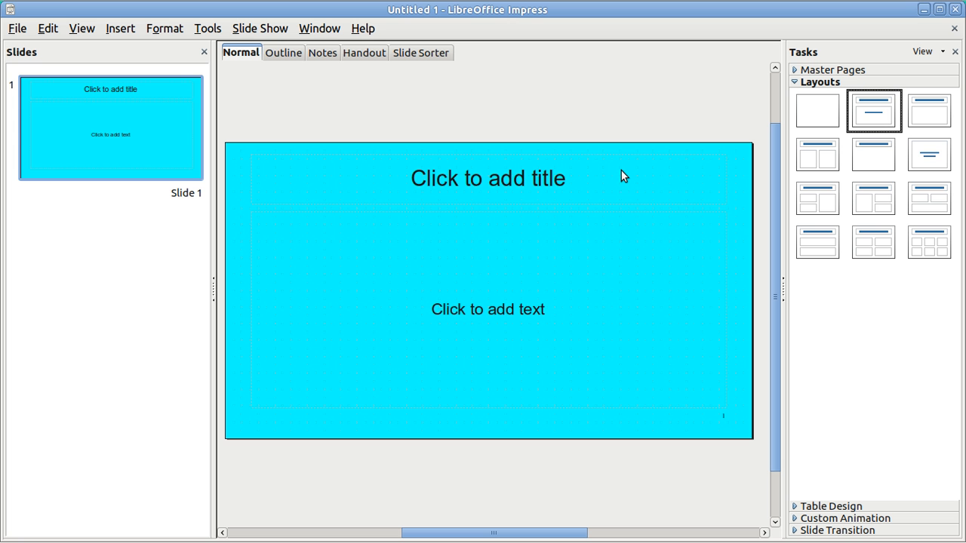
mouse_move(611, 384)
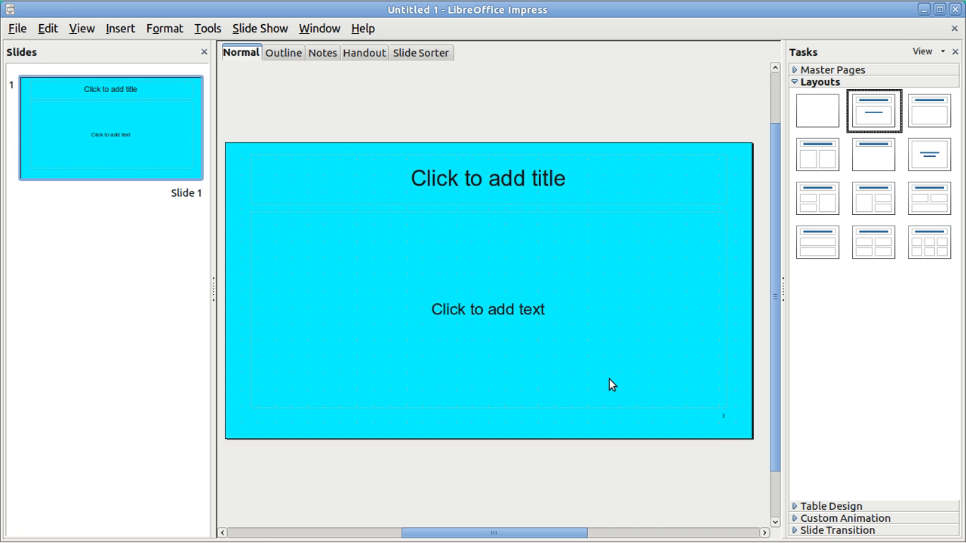
mouse_move(727, 432)
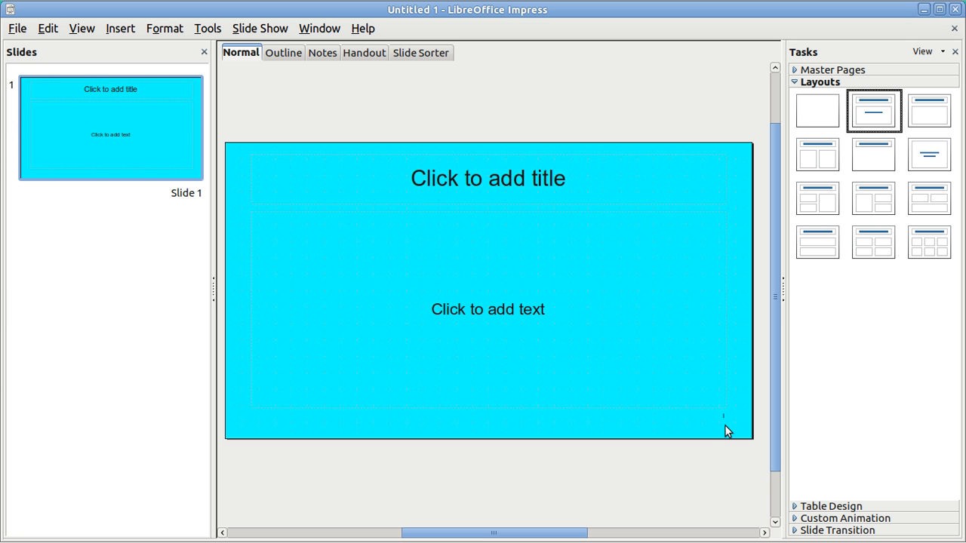
mouse_move(721, 404)
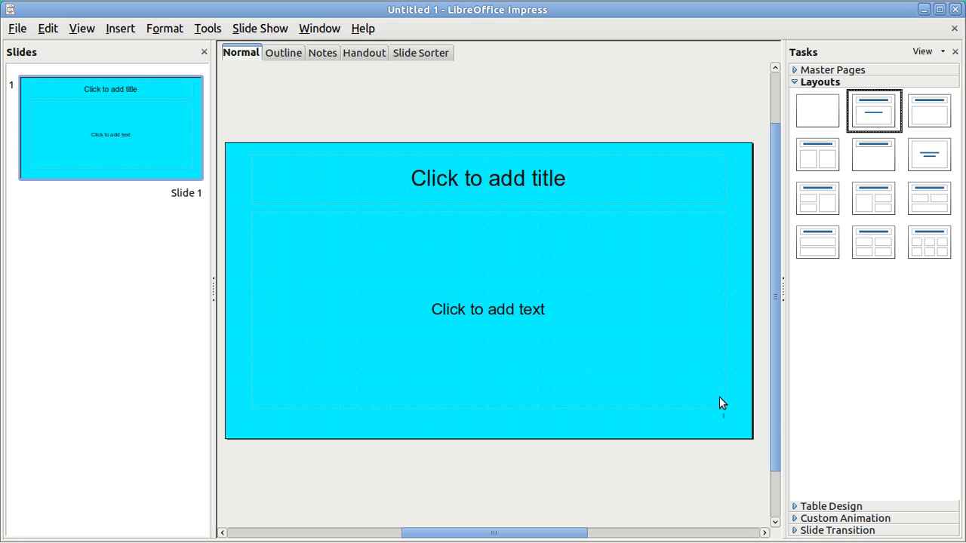
mouse_move(370, 159)
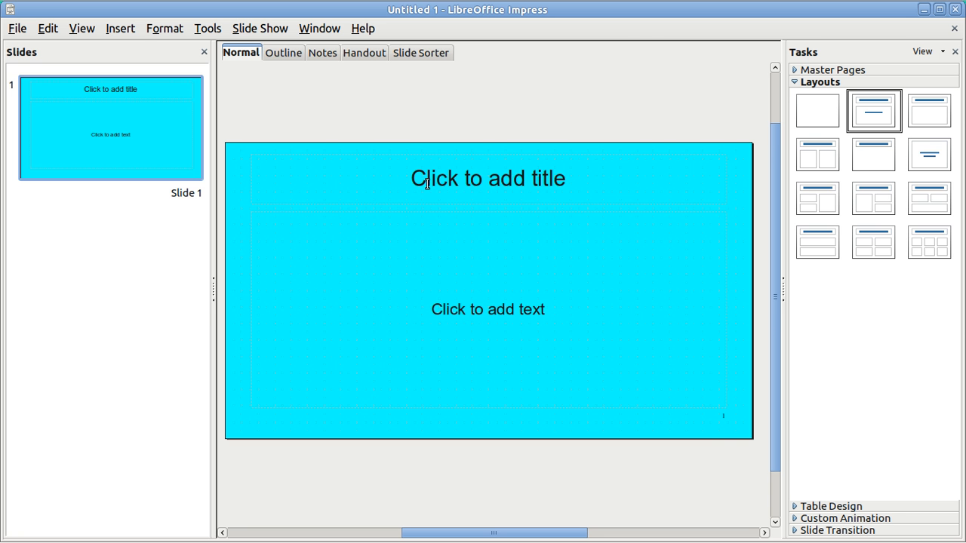
Select the title placeholder as a box rather than editing its text
click(487, 178)
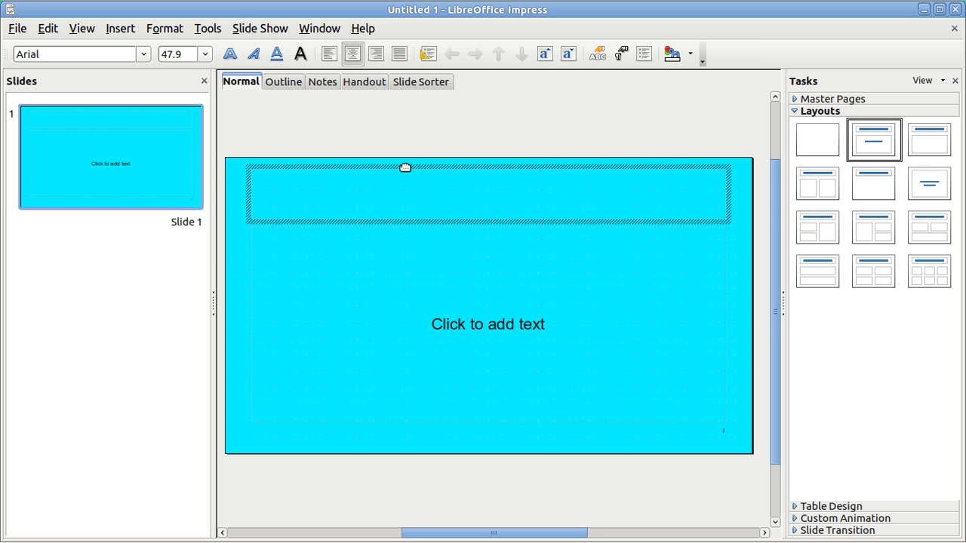
click(487, 193)
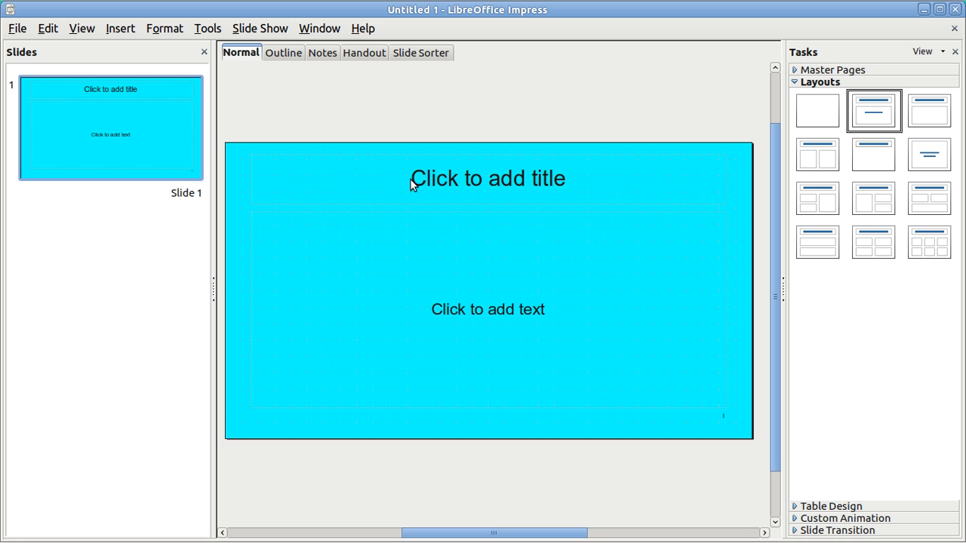
click(487, 178)
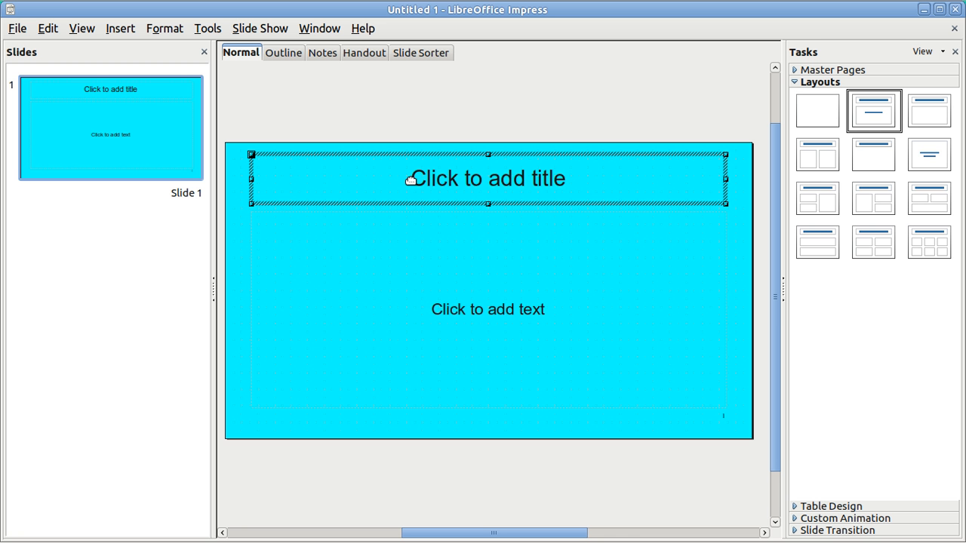
mouse_move(369, 309)
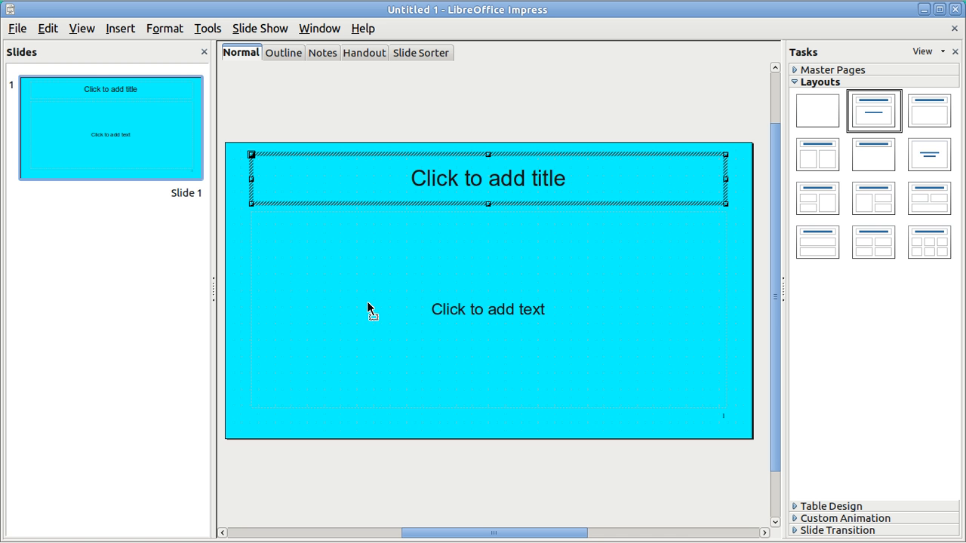
mouse_move(296, 407)
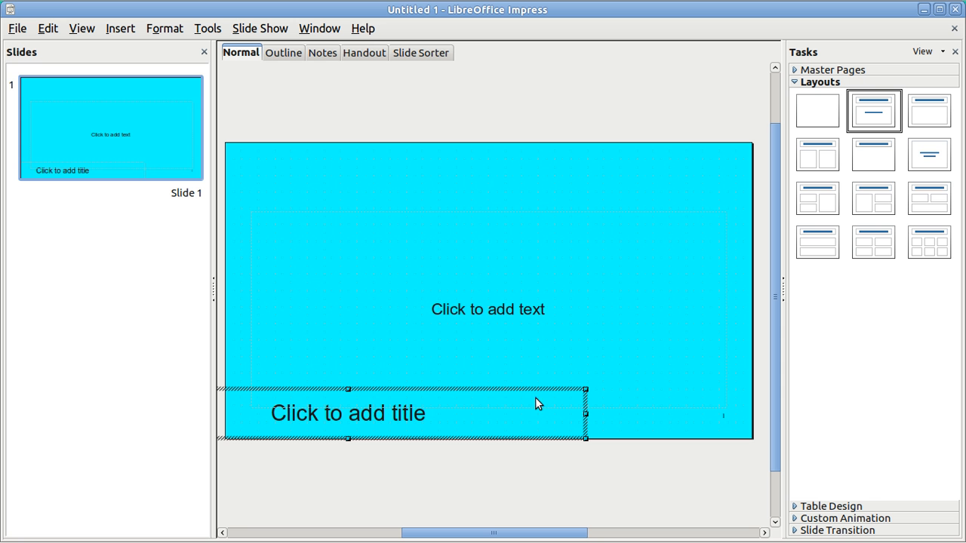
mouse_move(348, 389)
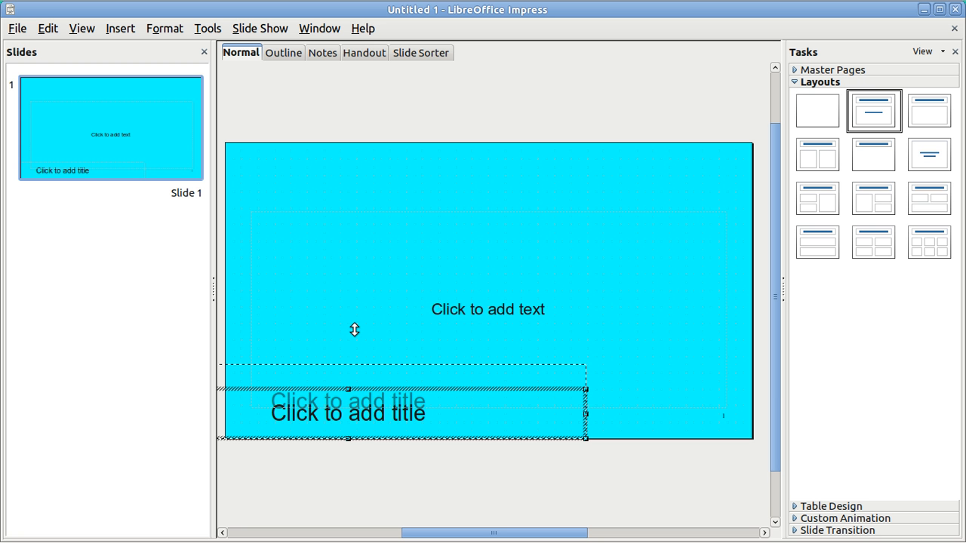
Drag the title placeholder slightly upward into its lower-left position
drag(353, 381, 350, 298)
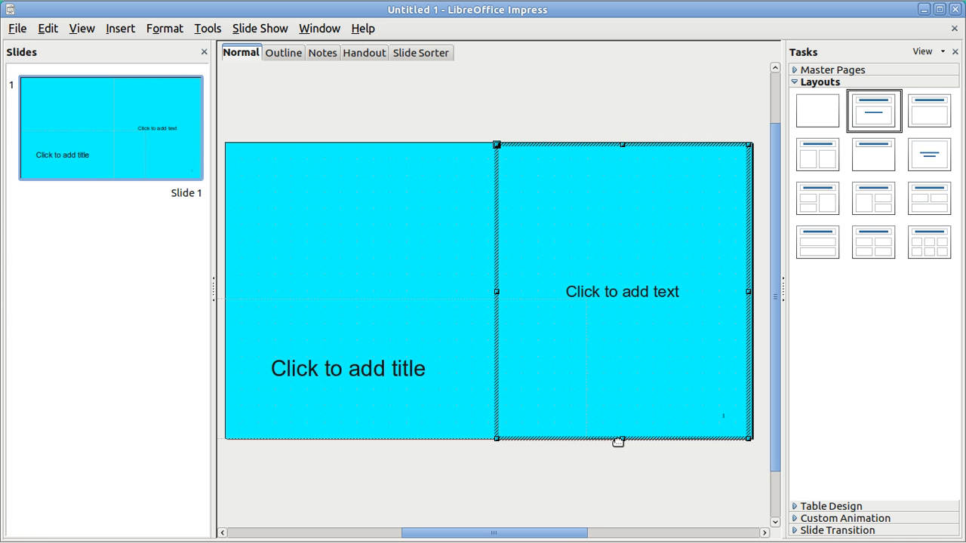
mouse_move(351, 289)
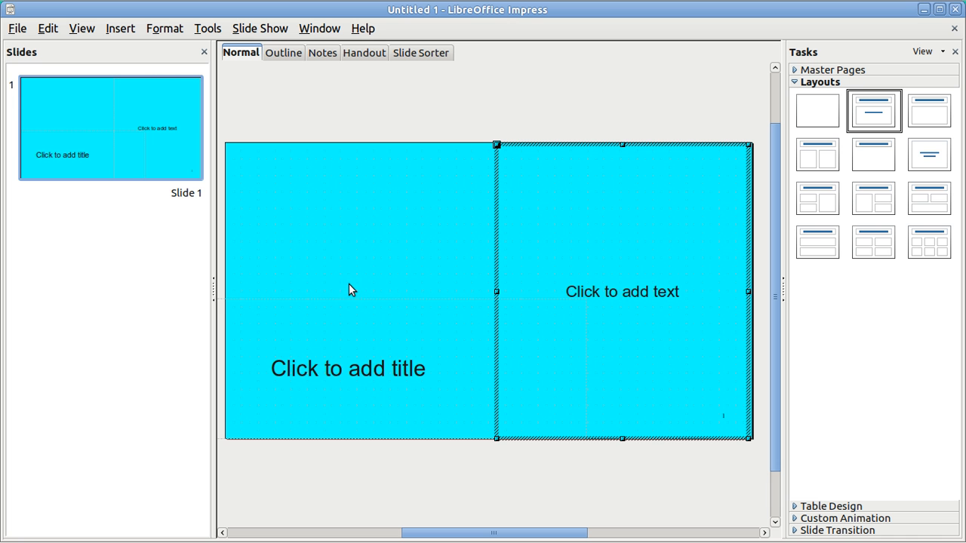
mouse_move(214, 172)
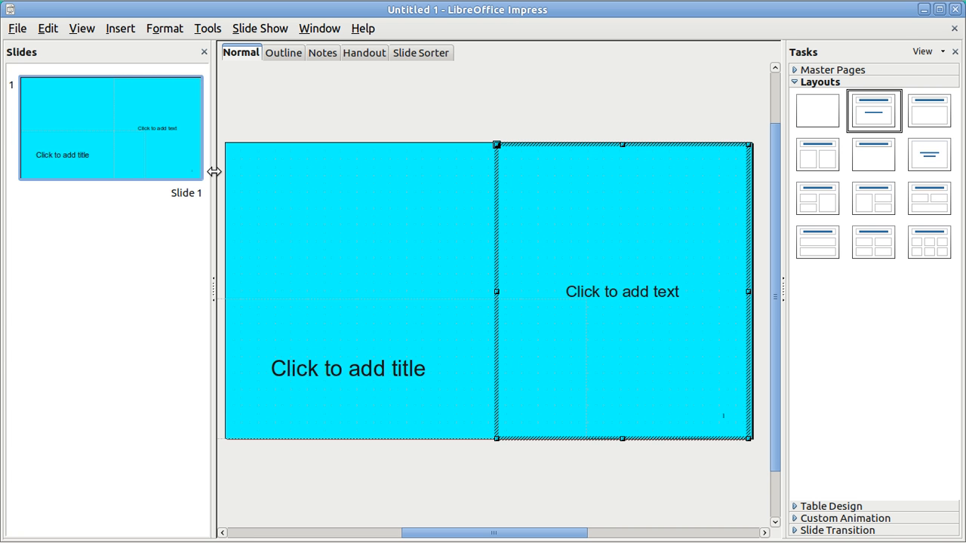
mouse_move(160, 68)
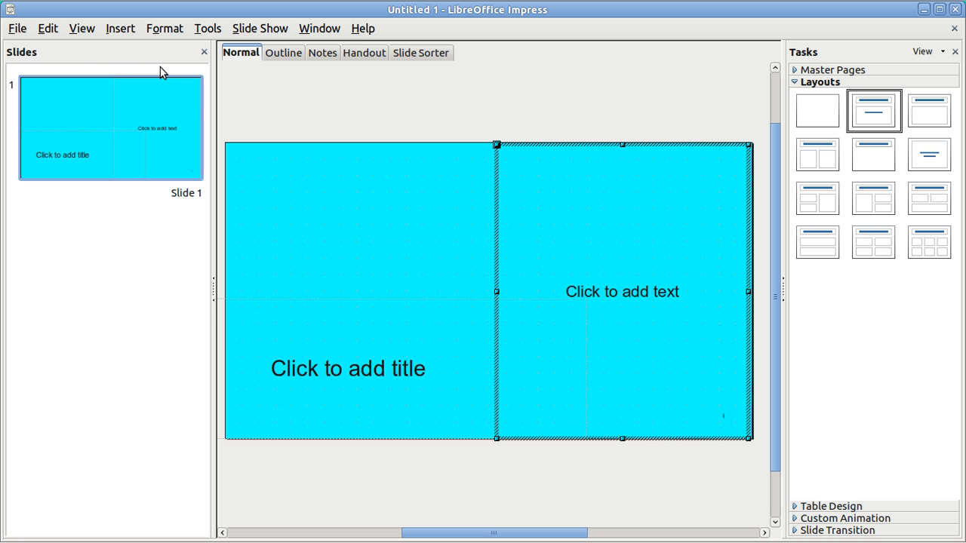
mouse_move(124, 33)
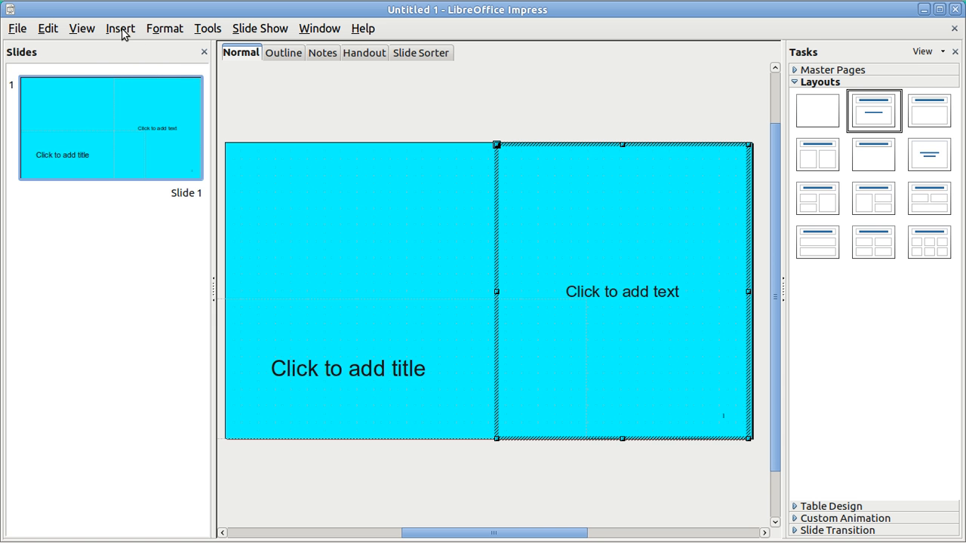
Duplicate slide 1 twice via Insert > Duplicate Slide, then return to slide 1
click(121, 27)
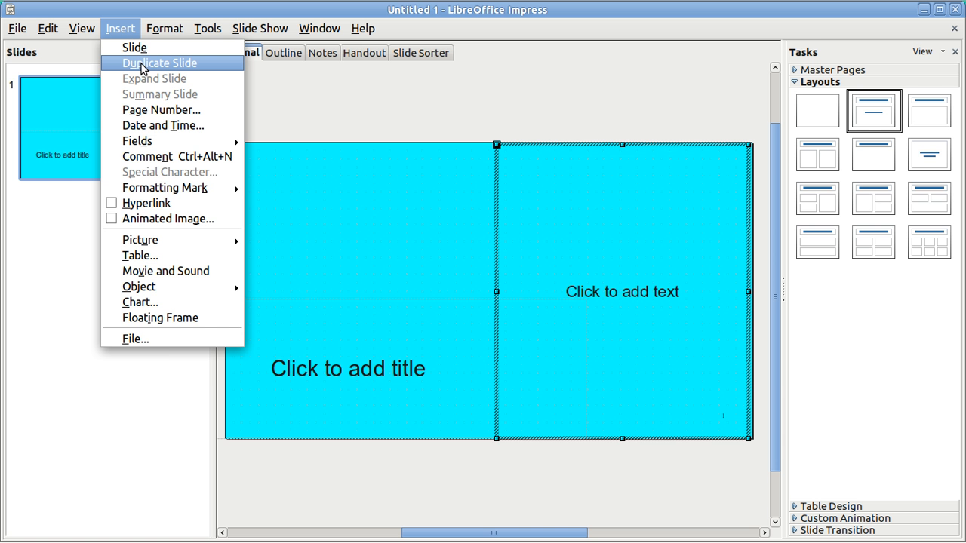
click(159, 63)
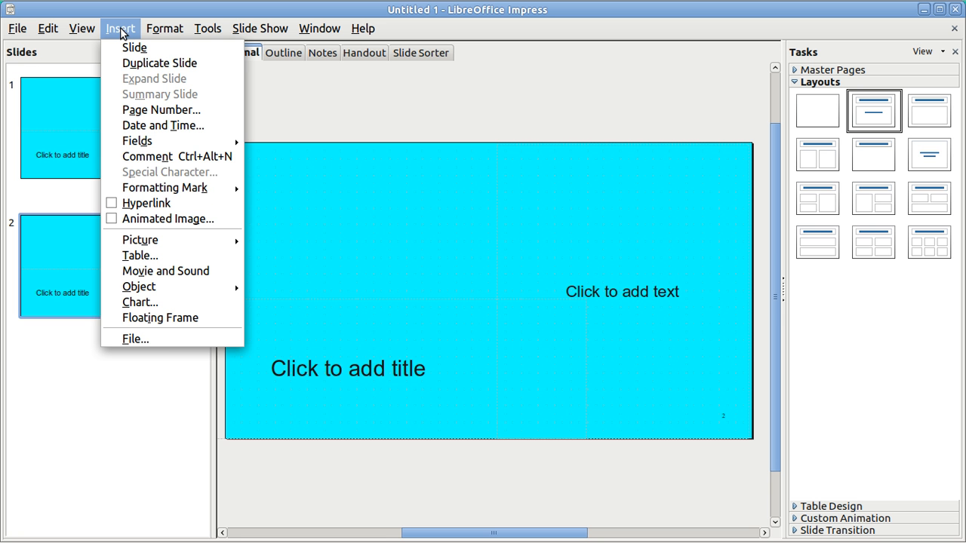
click(160, 63)
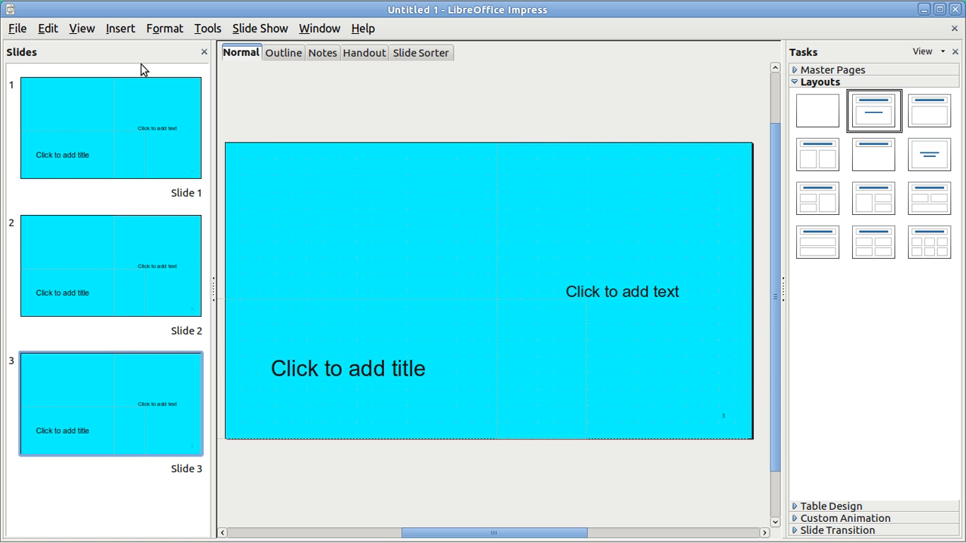
mouse_move(751, 399)
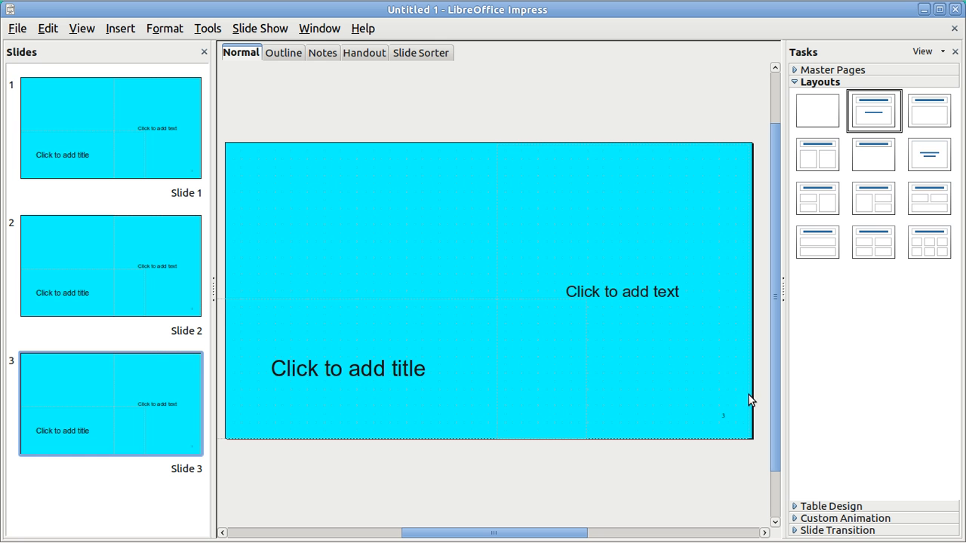
mouse_move(715, 435)
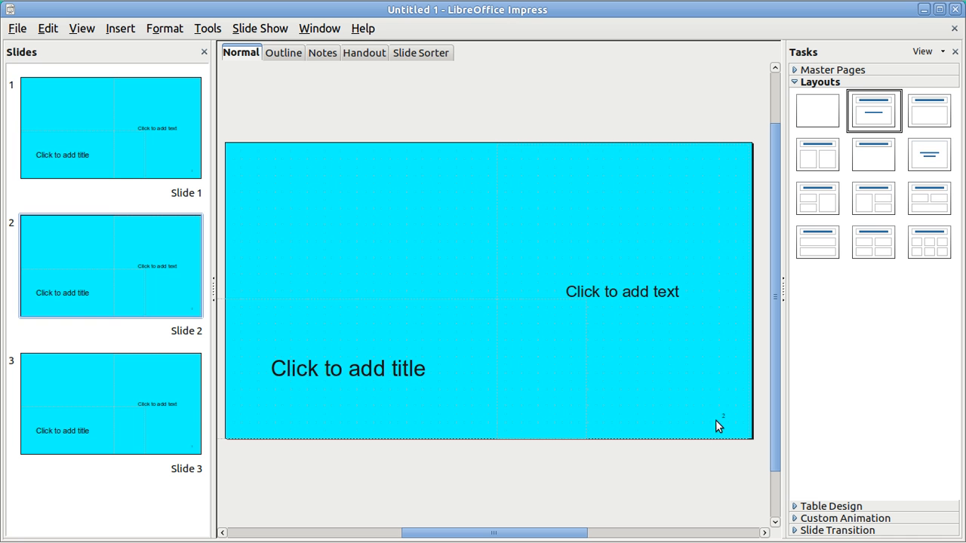
click(110, 127)
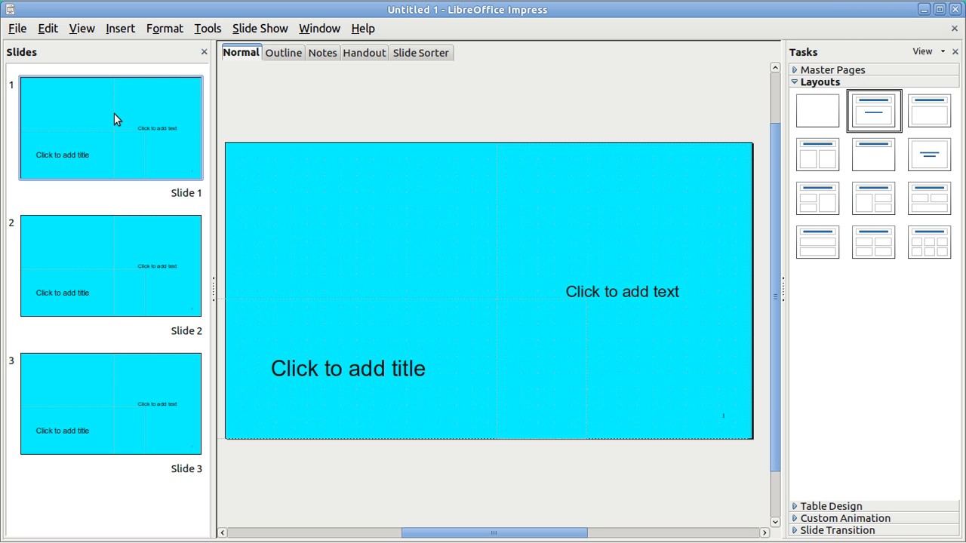
mouse_move(74, 110)
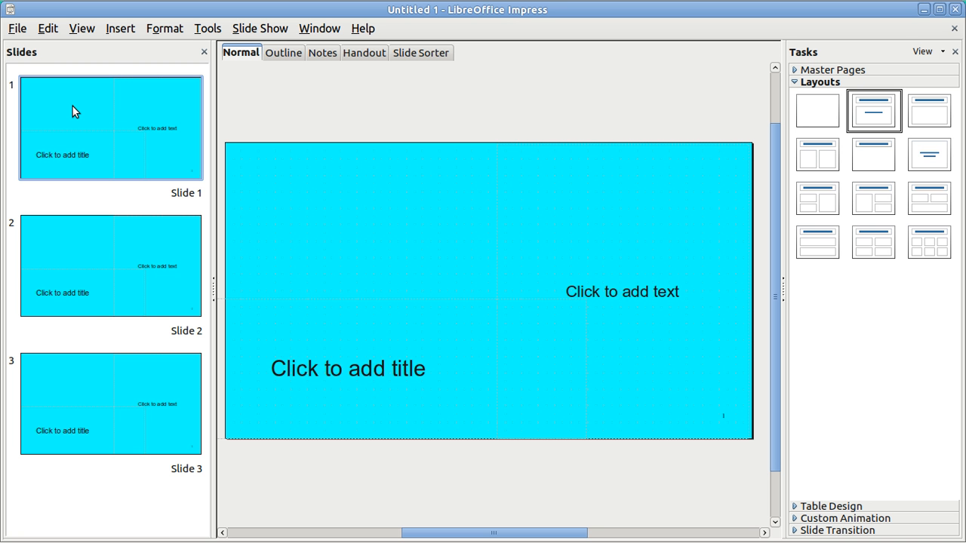
mouse_move(121, 29)
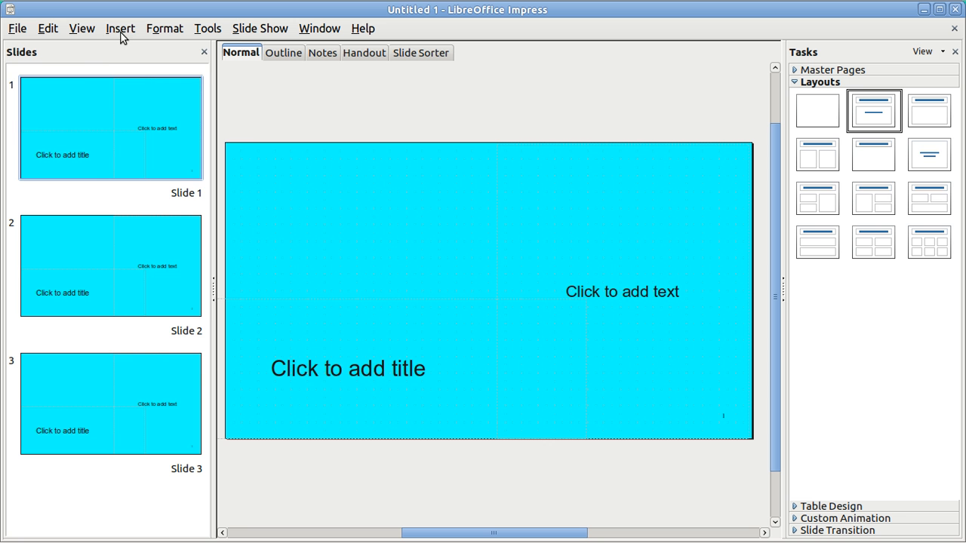
Open the Insert > Hyperlink dialog for slide 1
click(121, 27)
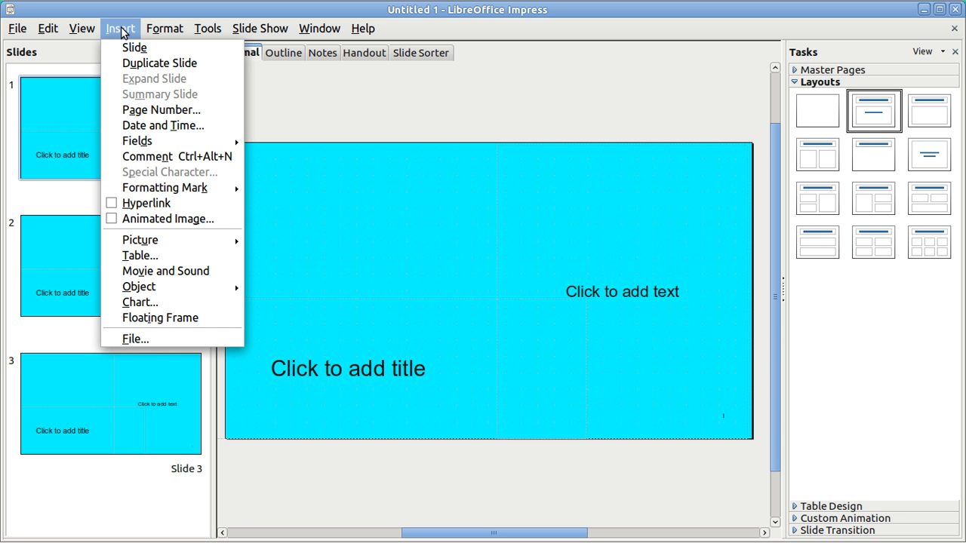
mouse_move(146, 202)
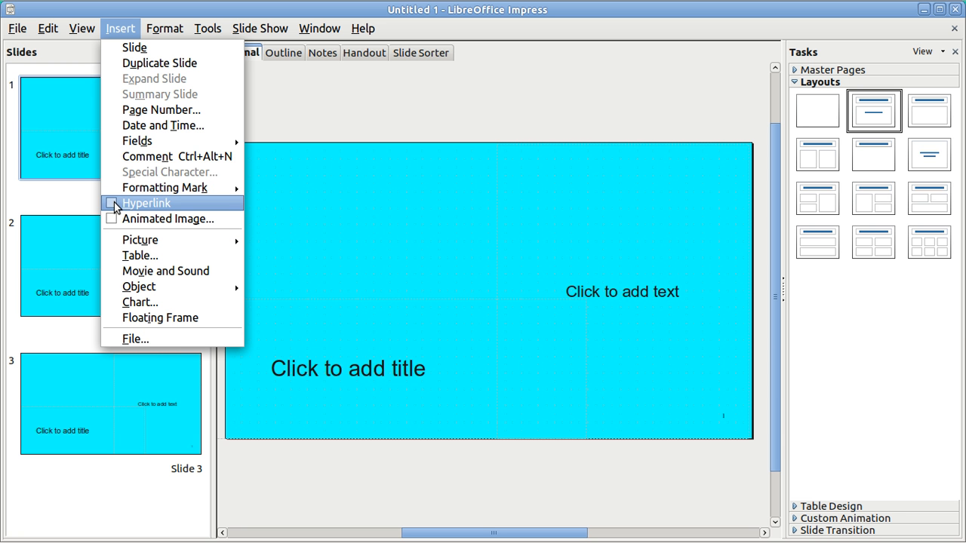
click(145, 202)
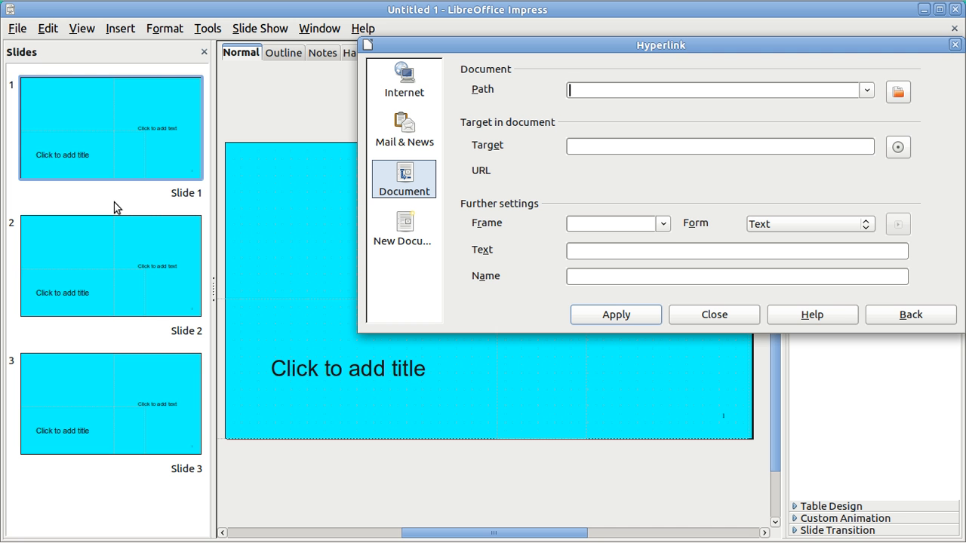
mouse_move(896, 92)
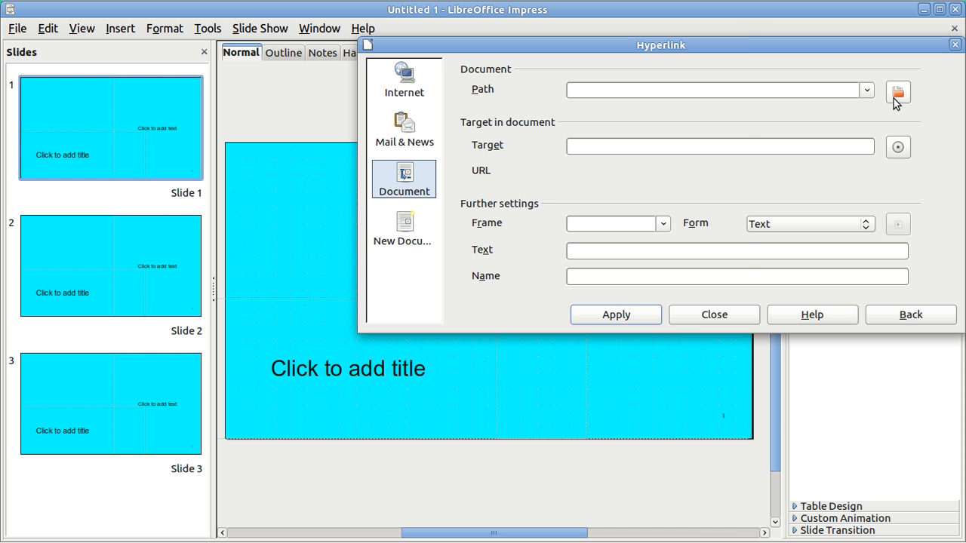
Browse to Videos and choose Elizabeth I Disc1.m4v as the hyperlink path
click(896, 91)
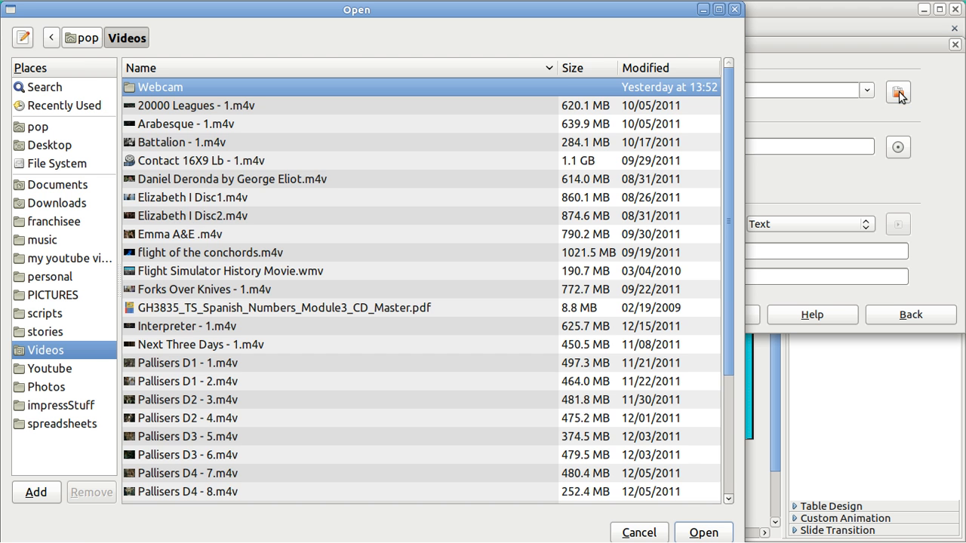
mouse_move(217, 203)
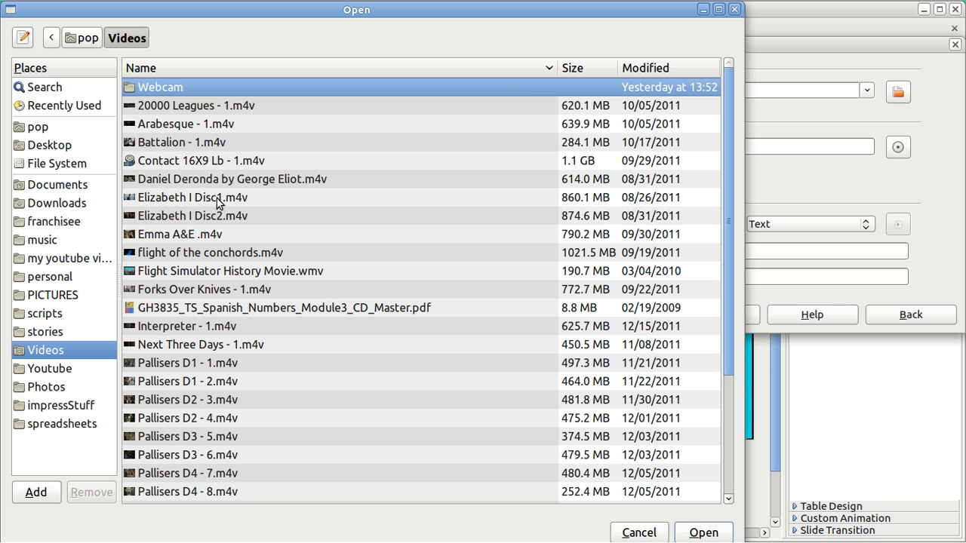
click(193, 196)
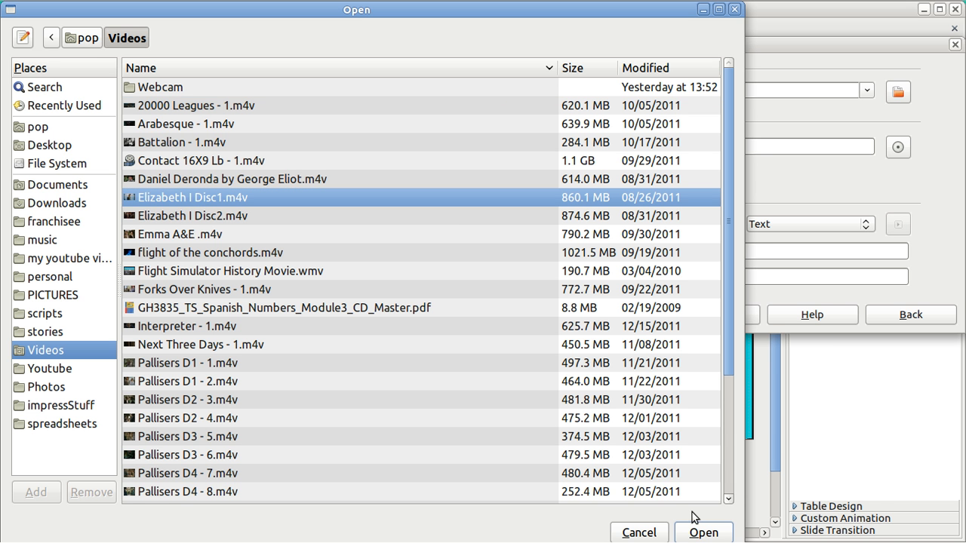
click(704, 531)
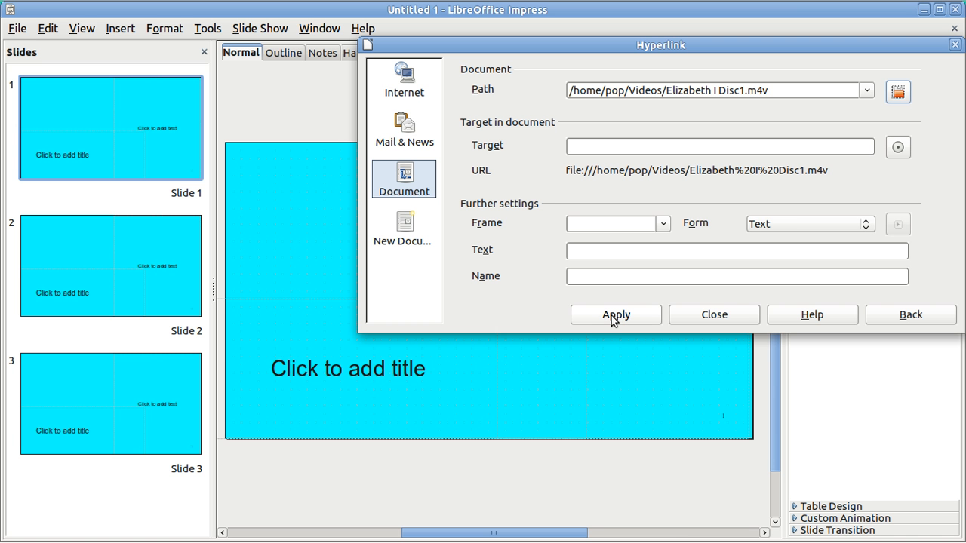
Apply the video hyperlink and drag its link text into position on slide 1
click(616, 315)
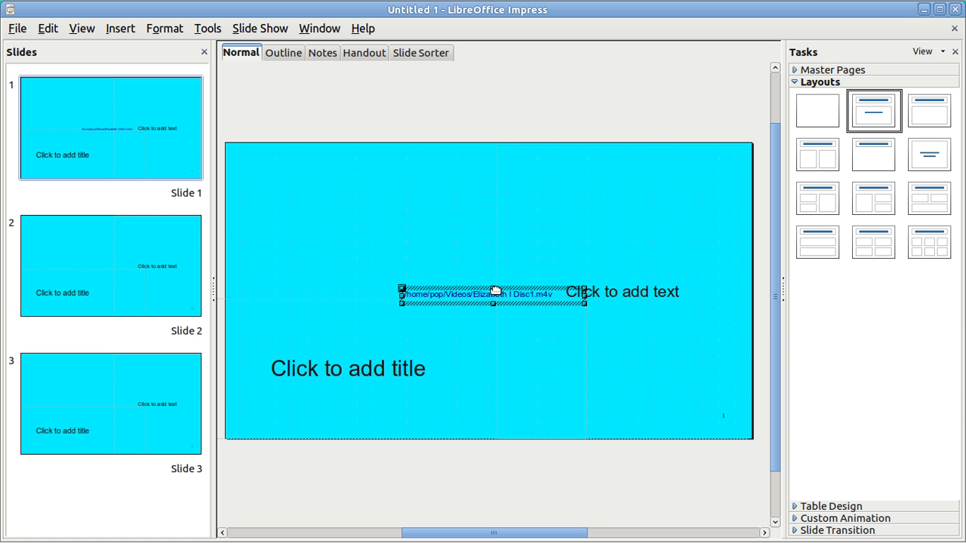
drag(495, 293, 356, 208)
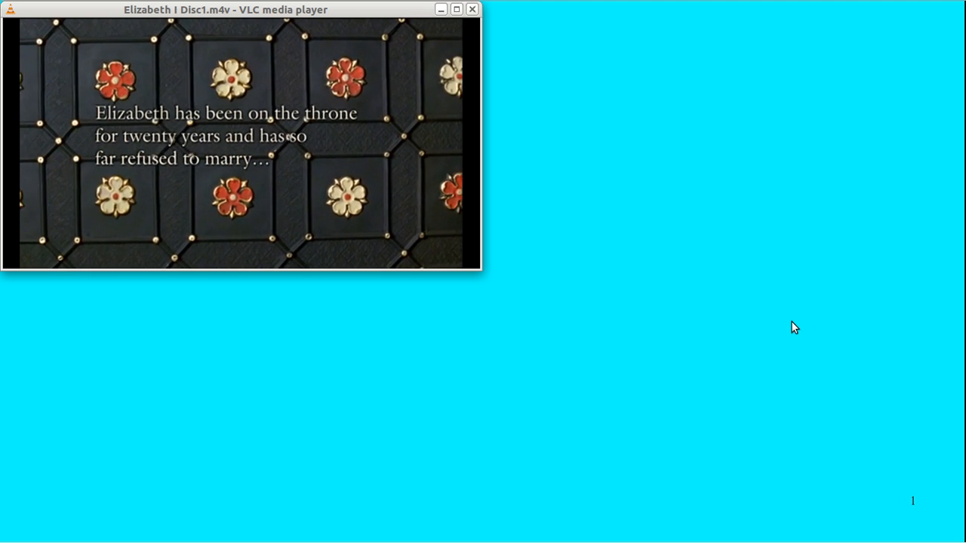
mouse_move(908, 529)
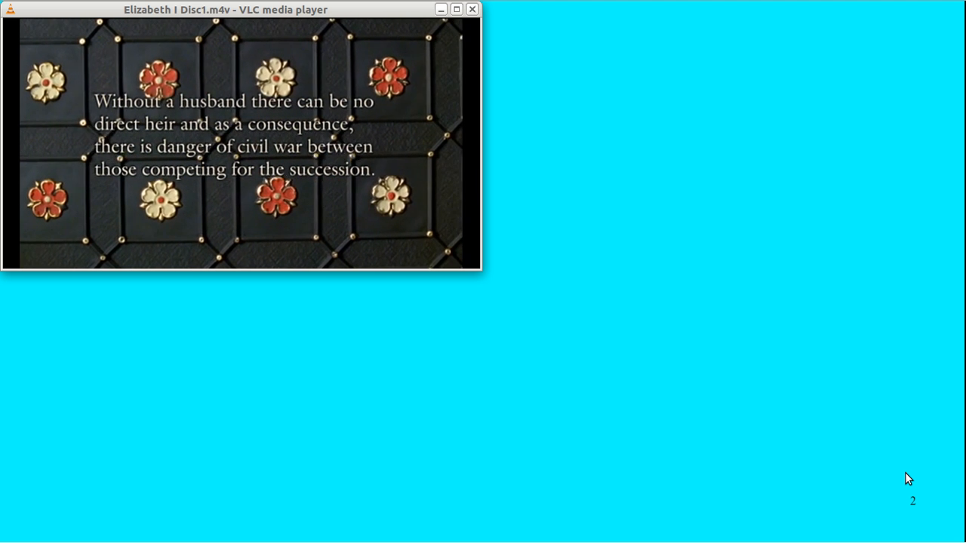
mouse_move(281, 430)
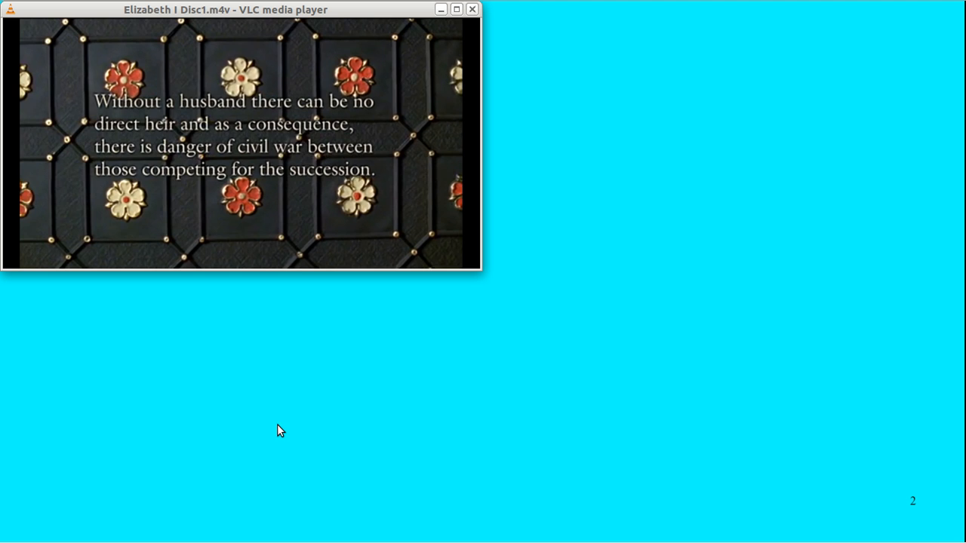